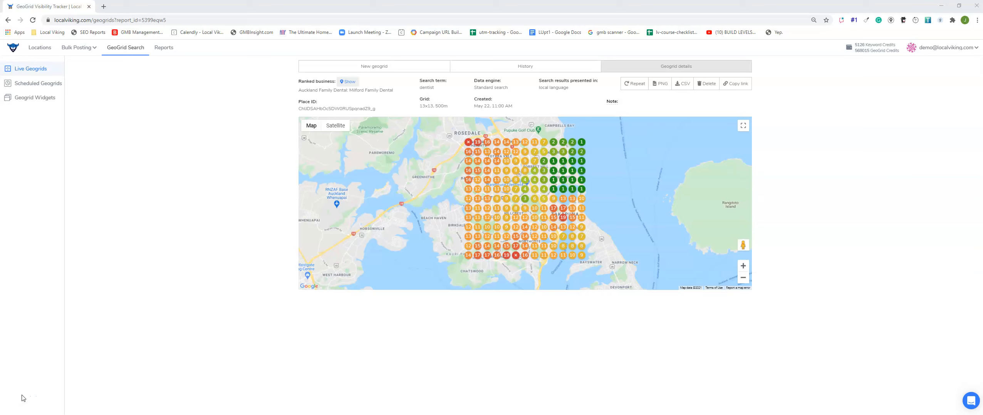
pyautogui.moveTo(161, 47)
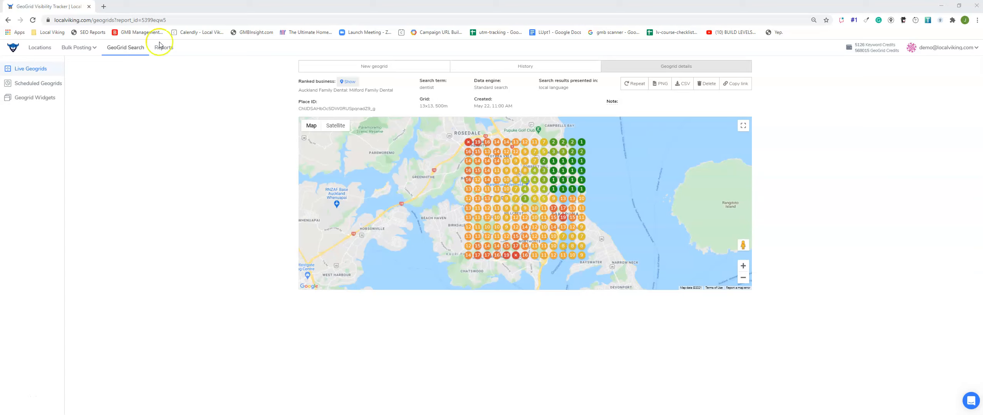
pyautogui.moveTo(412, 99)
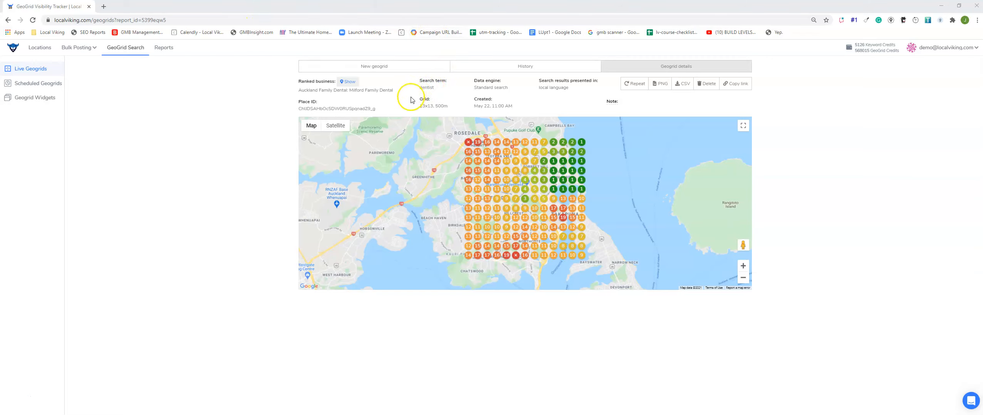
pyautogui.moveTo(449, 116)
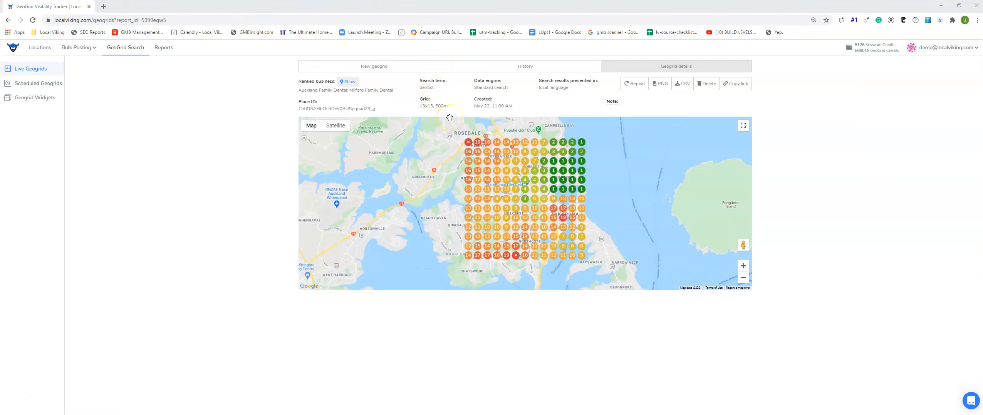
pyautogui.moveTo(401, 168)
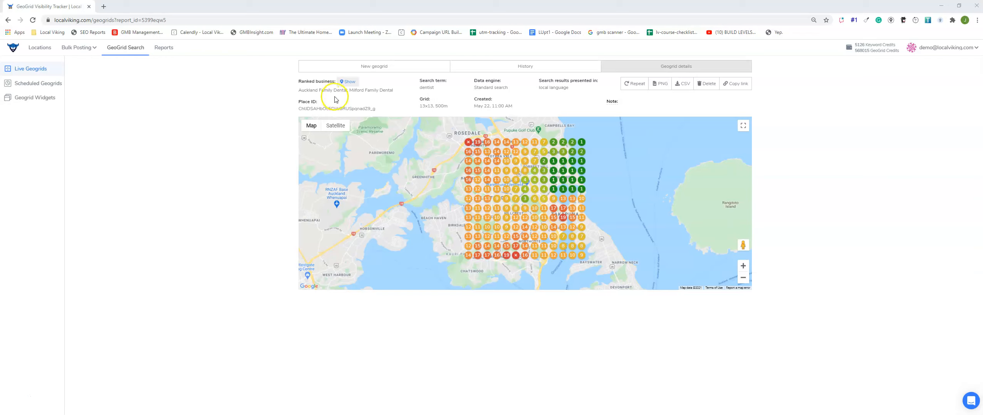
pyautogui.moveTo(417, 94)
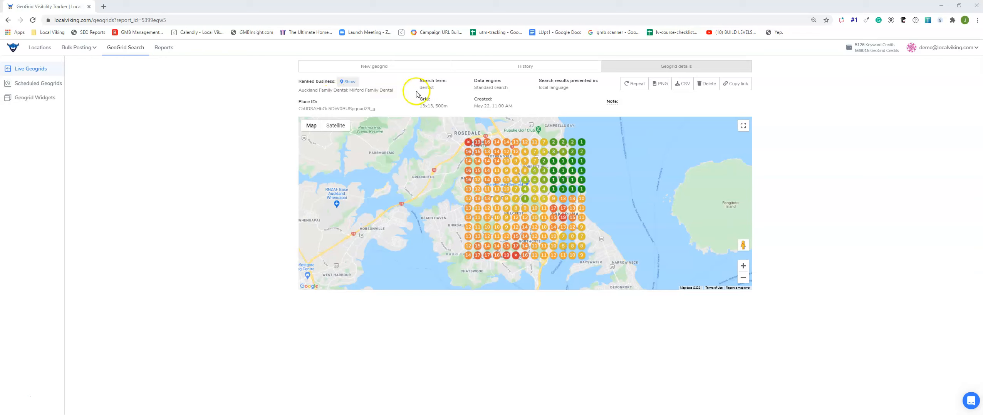
pyautogui.moveTo(397, 102)
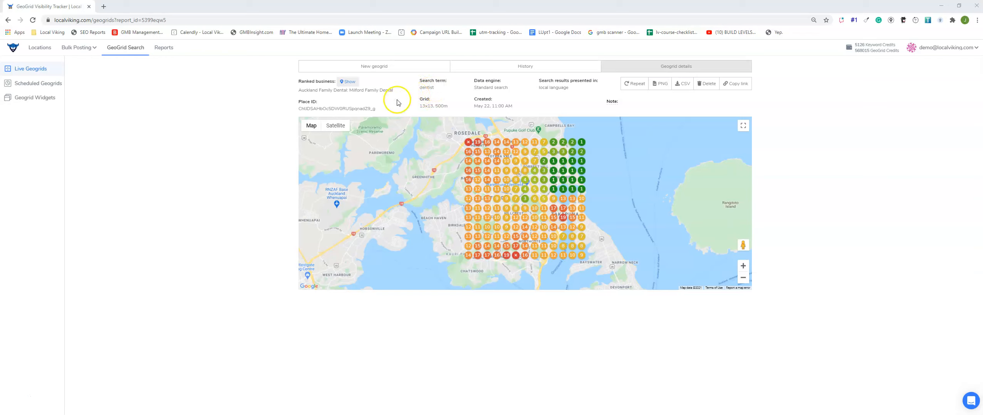
# Review the dentist scan's competitor rankings at a couple of grid points.
pyautogui.doubleClick(426, 87)
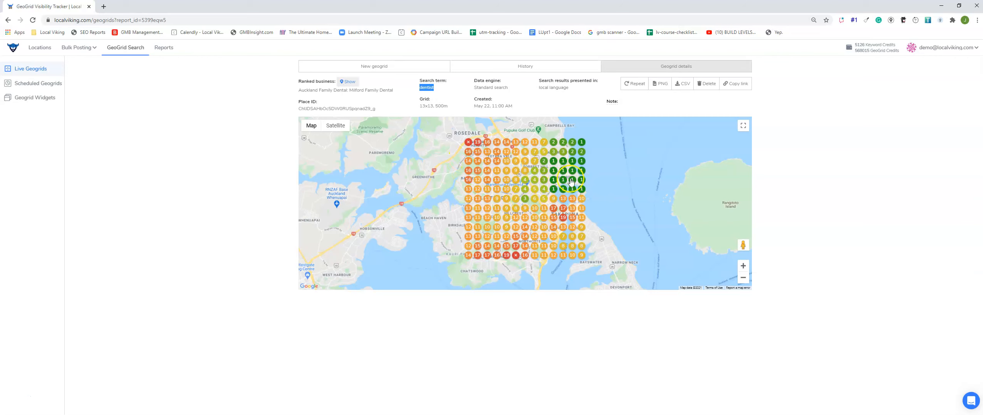
pyautogui.moveTo(520, 206)
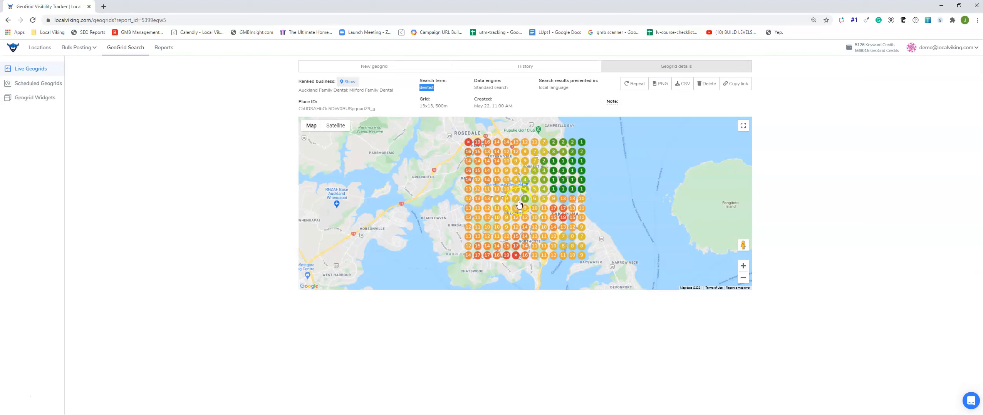
pyautogui.click(522, 197)
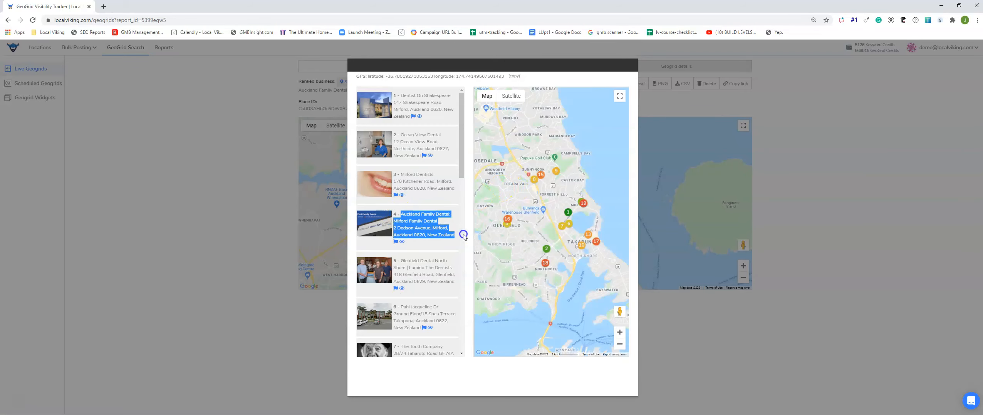
pyautogui.moveTo(429, 103)
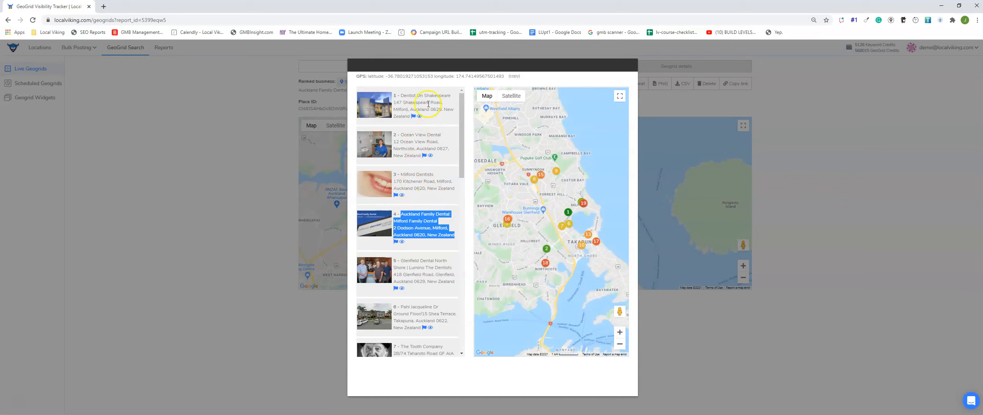
pyautogui.scroll(-3)
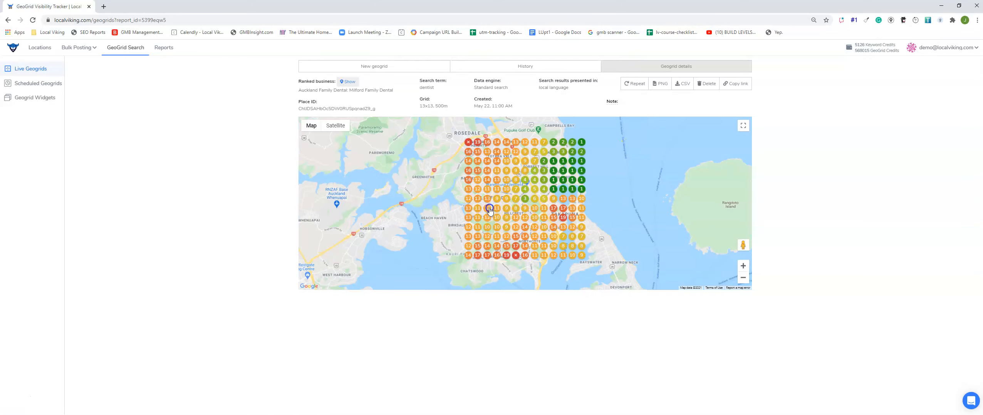
pyautogui.click(489, 208)
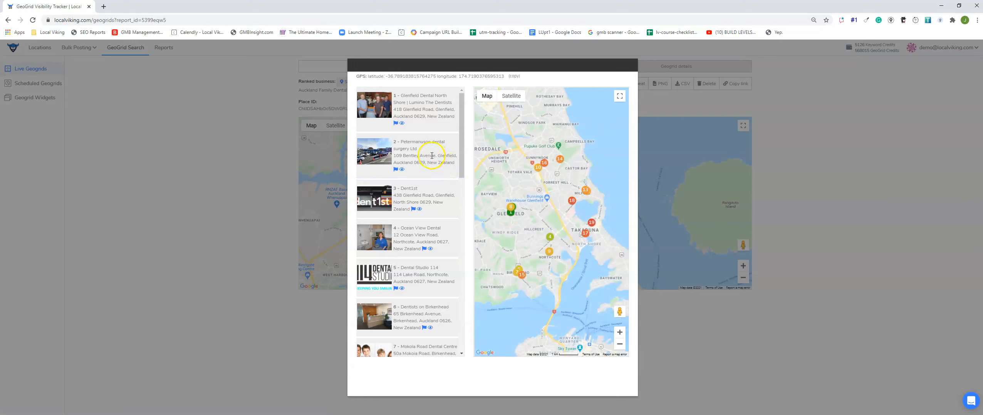
pyautogui.scroll(-3)
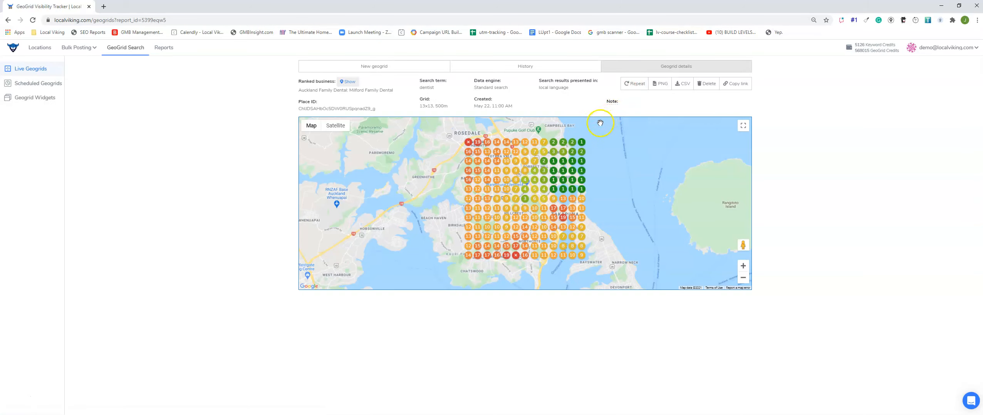
pyautogui.moveTo(540, 130)
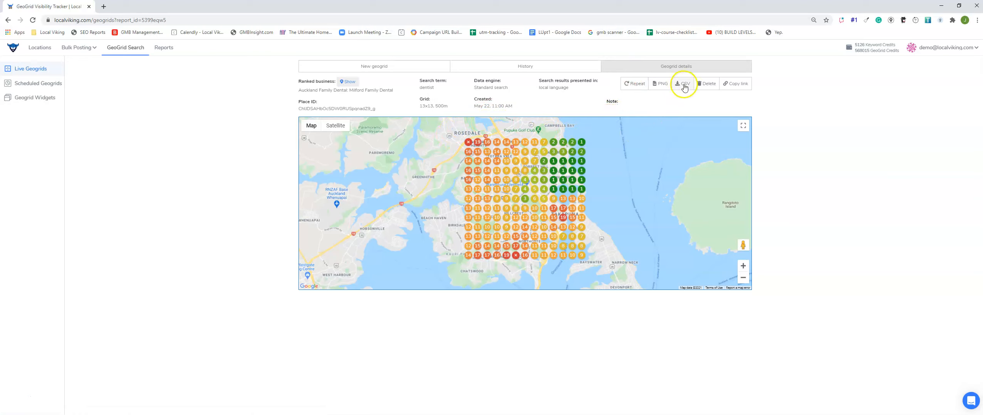
# Export the GeoGrid scan results as a CSV download.
pyautogui.click(682, 84)
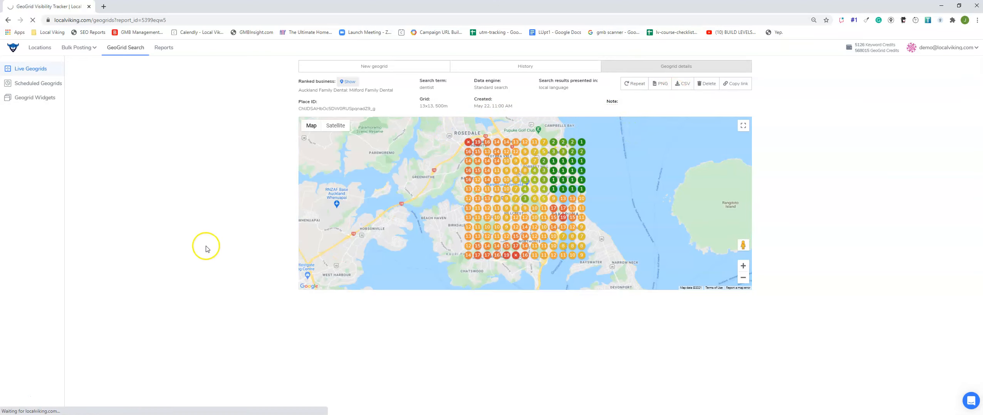
pyautogui.click(682, 83)
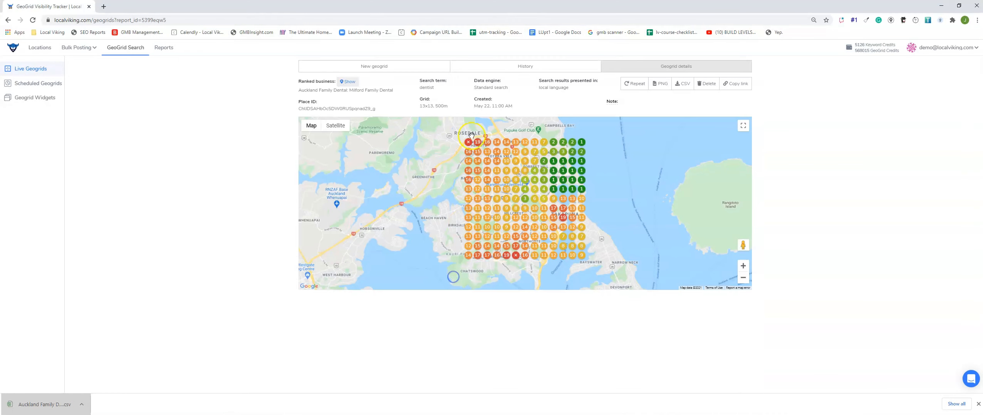
pyautogui.moveTo(275, 358)
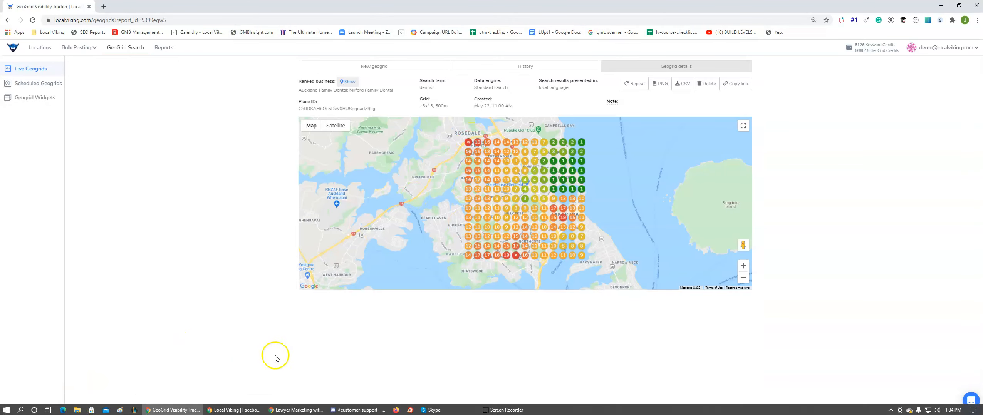
pyautogui.click(682, 83)
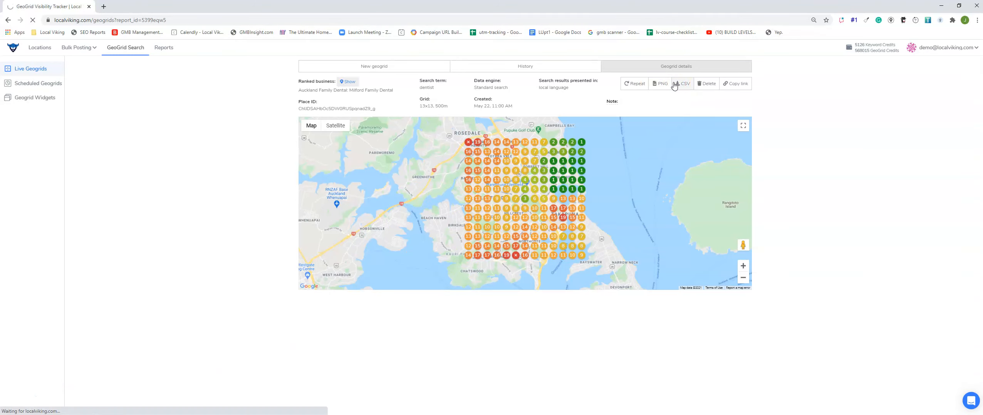
pyautogui.click(682, 83)
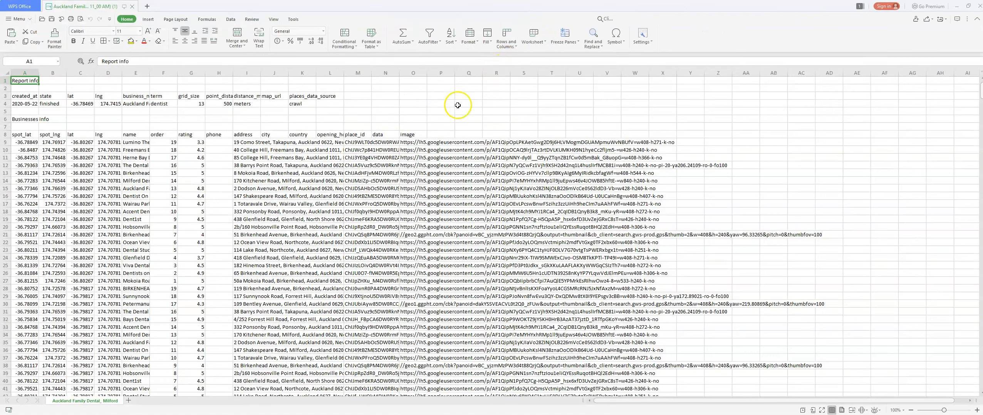
pyautogui.moveTo(344, 171)
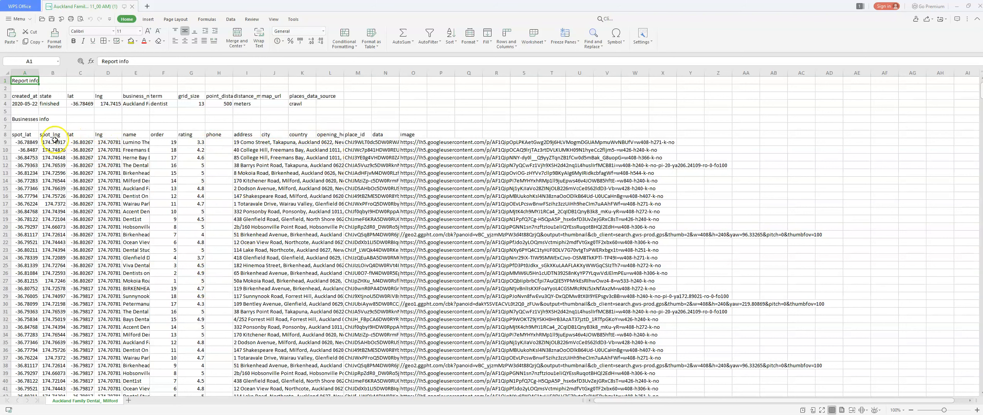
pyautogui.moveTo(109, 137)
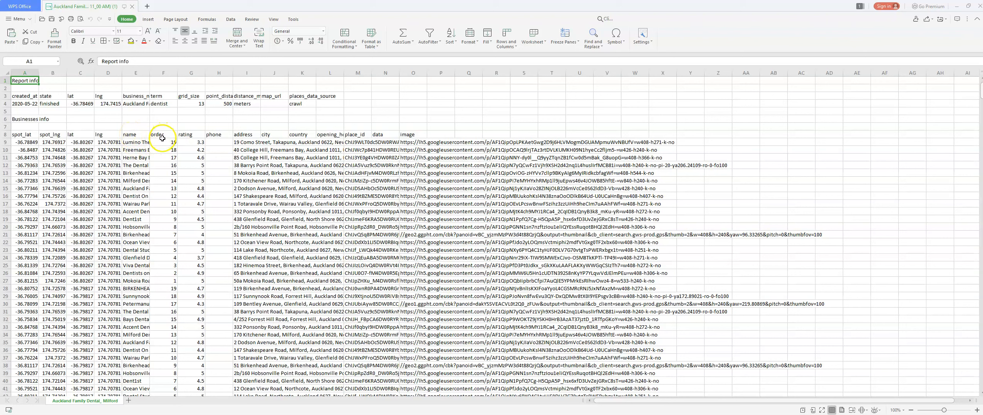
pyautogui.moveTo(186, 136)
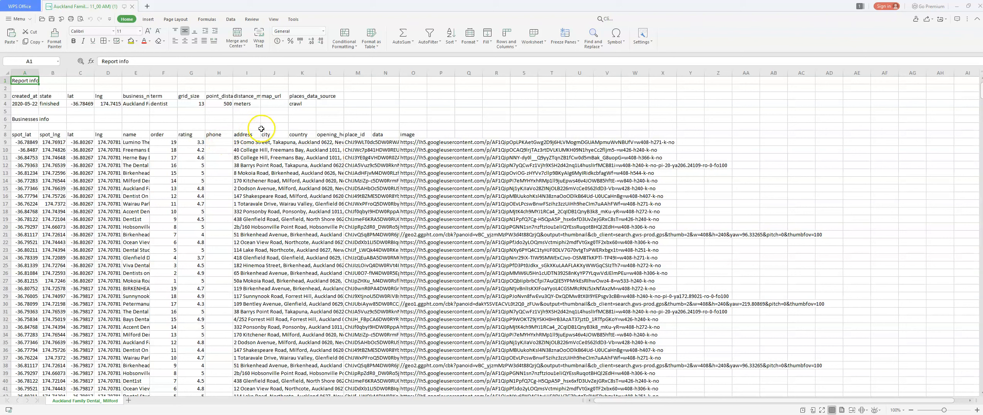
pyautogui.moveTo(362, 134)
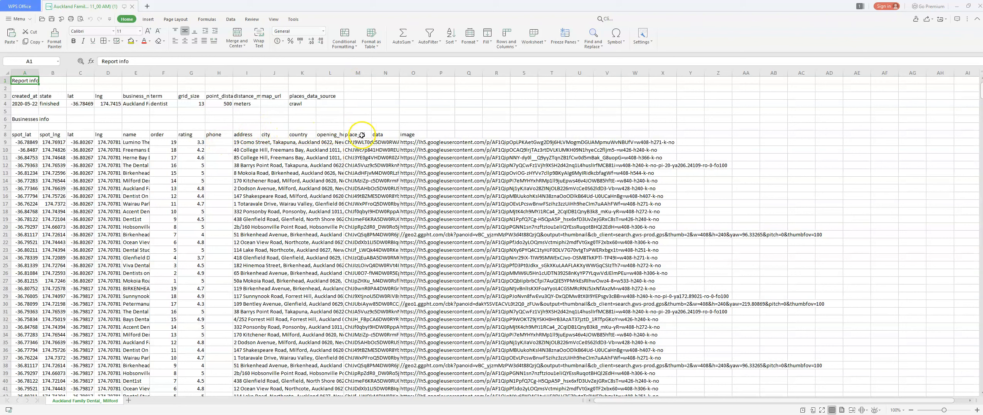
pyautogui.moveTo(443, 139)
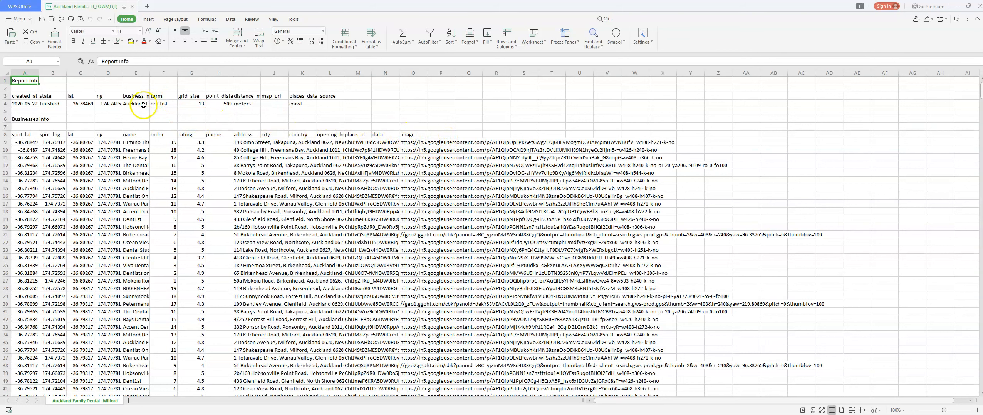
pyautogui.click(143, 103)
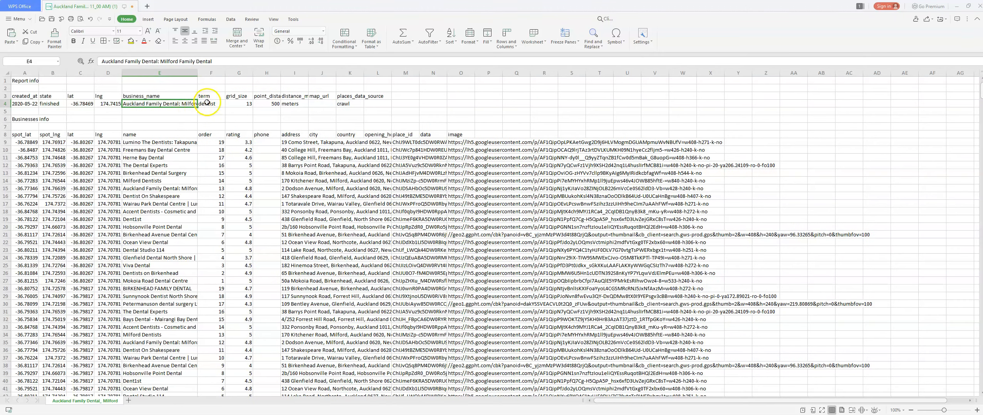
pyautogui.click(212, 103)
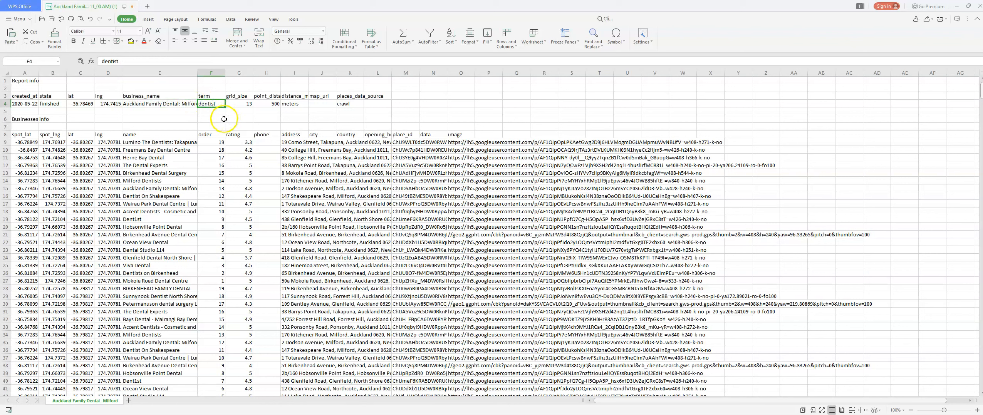
pyautogui.click(238, 103)
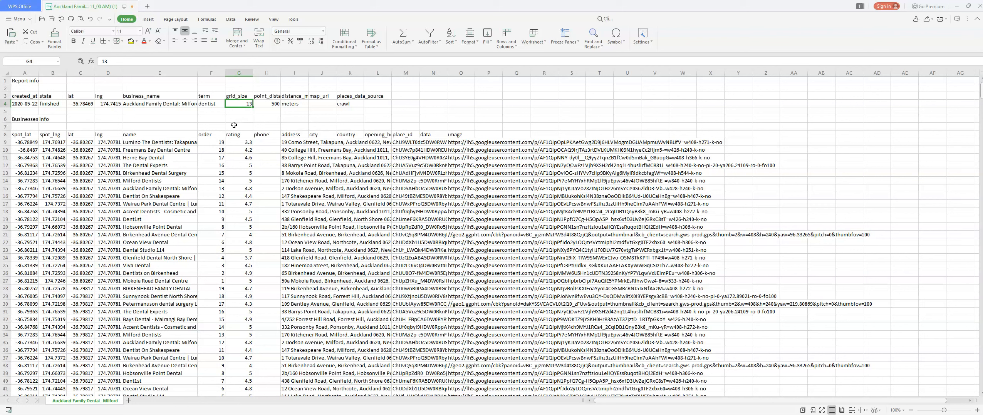
pyautogui.click(221, 142)
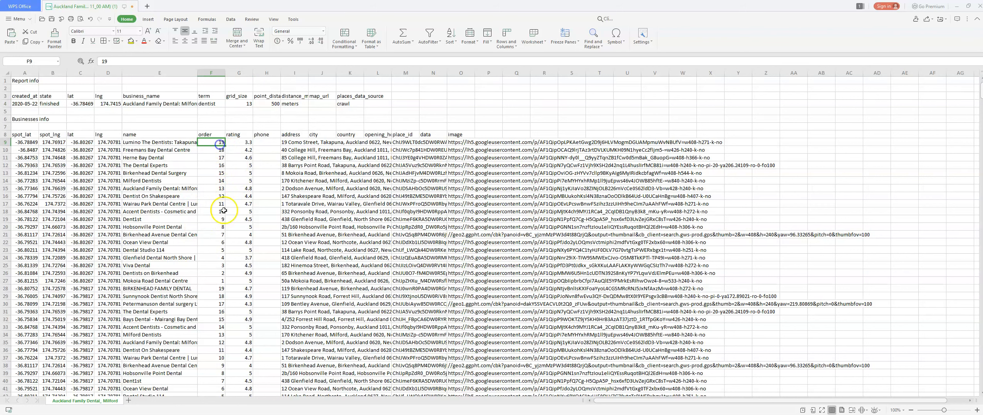
pyautogui.click(221, 142)
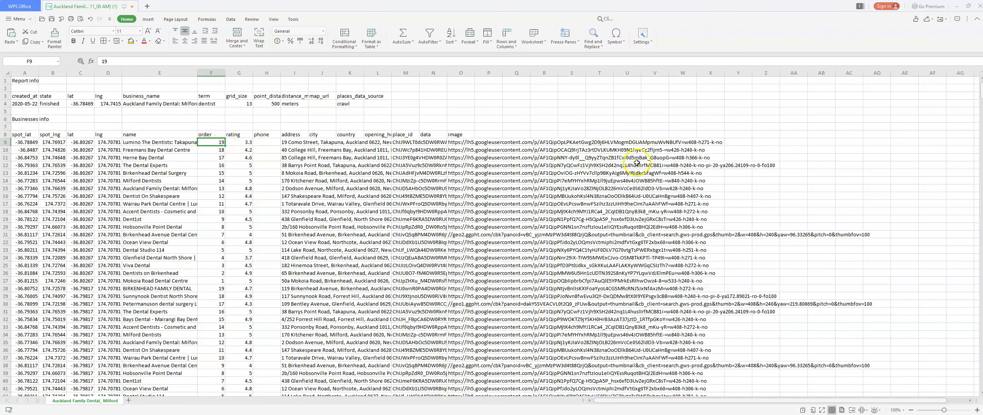
pyautogui.scroll(-3)
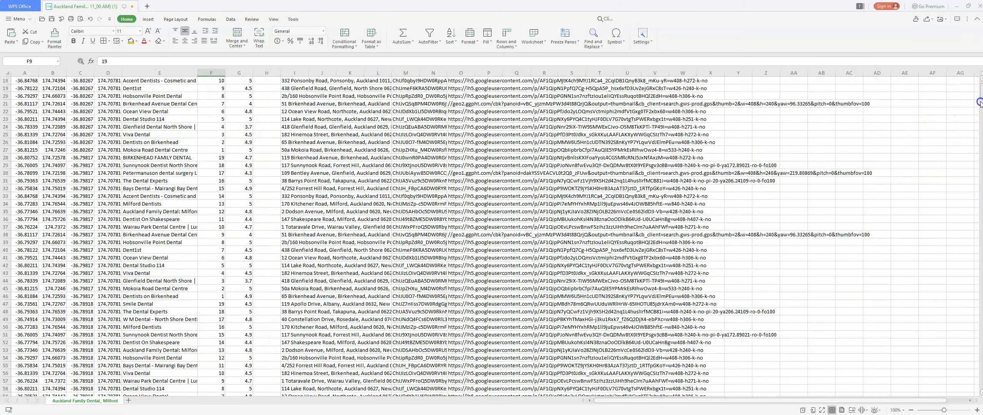
pyautogui.scroll(-3)
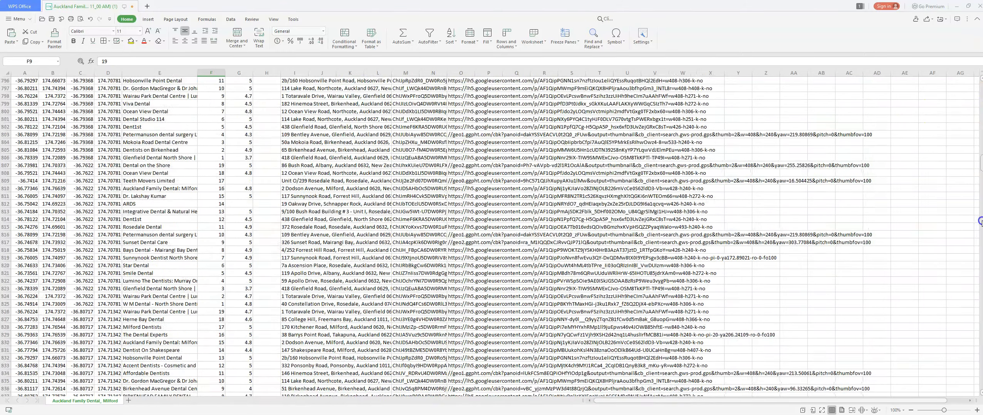
pyautogui.scroll(-3)
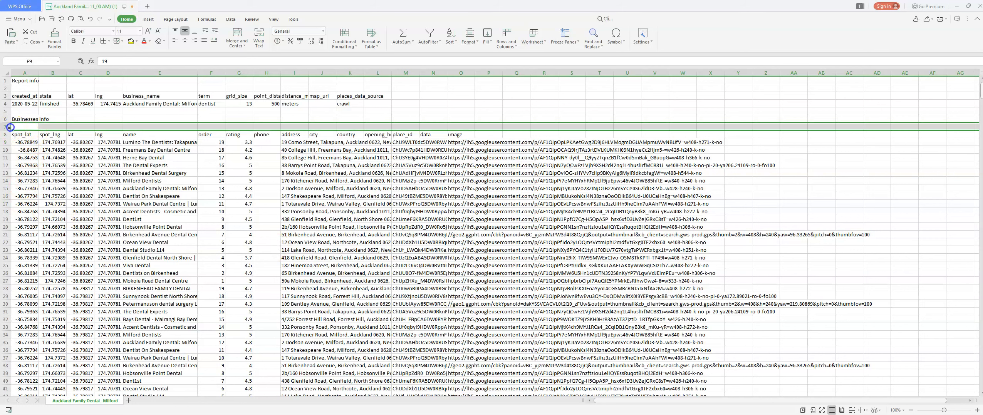
# Delete the report-info rows so the spot_lat headers sit in row 1, then skim the data.
pyautogui.click(23, 127)
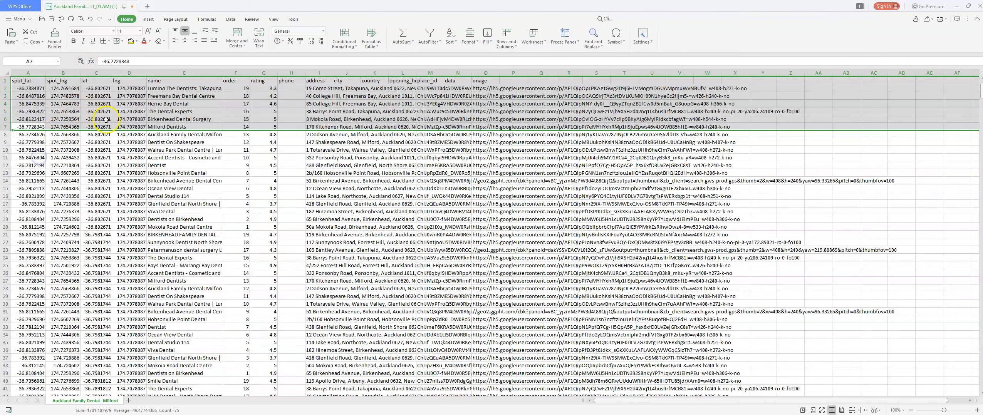
pyautogui.click(28, 80)
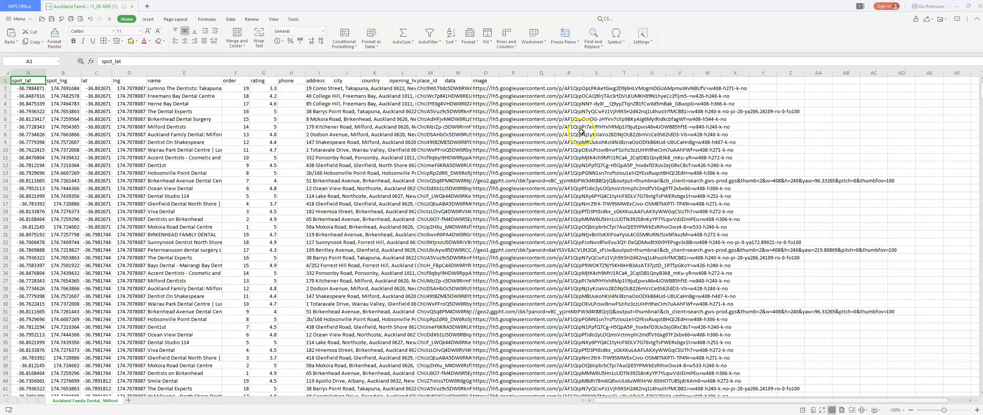
pyautogui.scroll(-3)
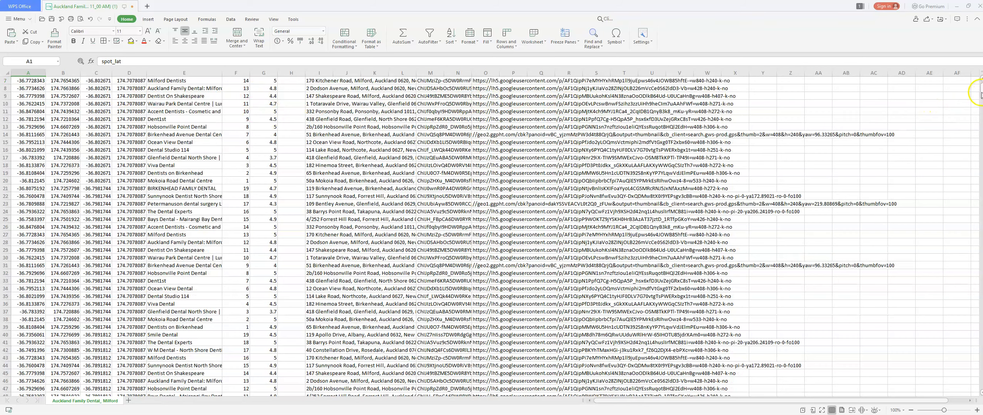
pyautogui.scroll(-3)
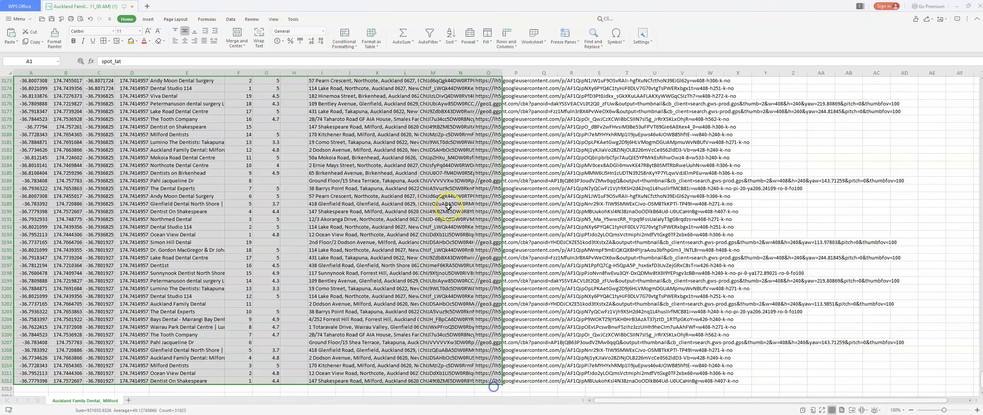
# Look through the Insert and Formulas features for a table-creation tool.
pyautogui.click(148, 18)
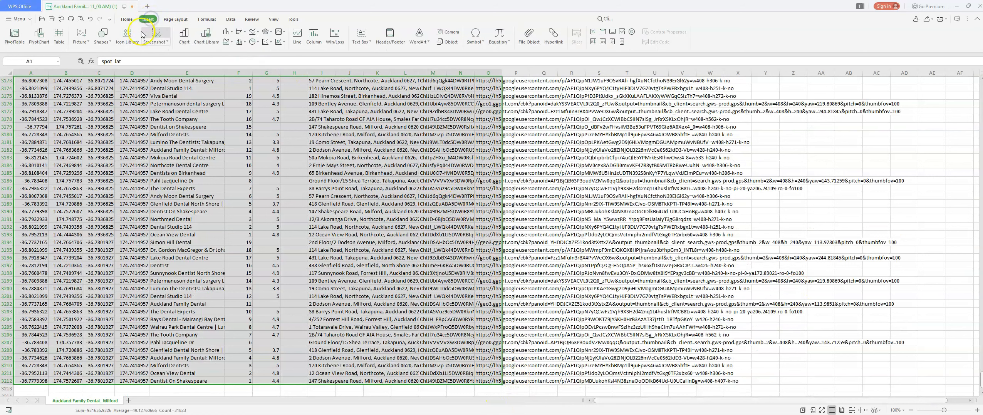
pyautogui.click(207, 18)
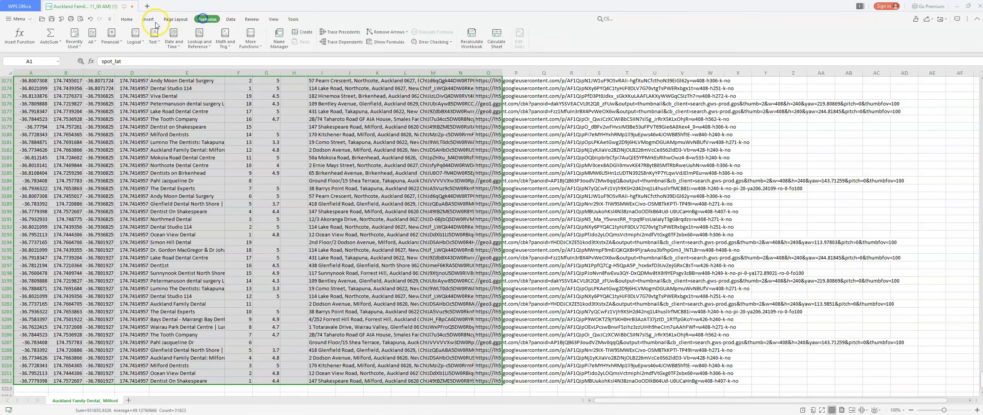
pyautogui.click(127, 18)
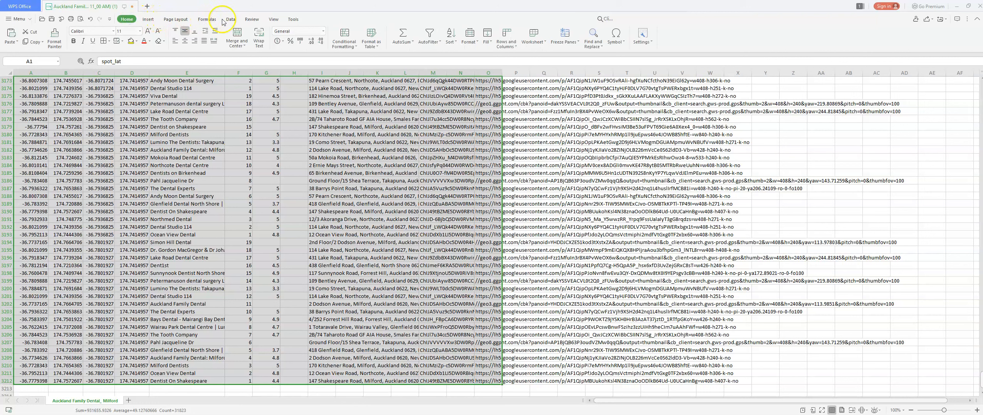
pyautogui.click(206, 18)
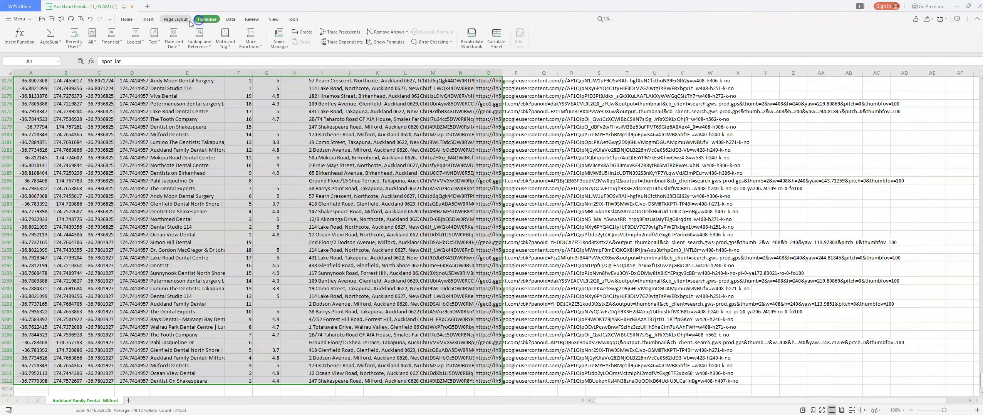
# Convert the business data into Table1, keeping 'My table has headers' ticked.
pyautogui.click(149, 18)
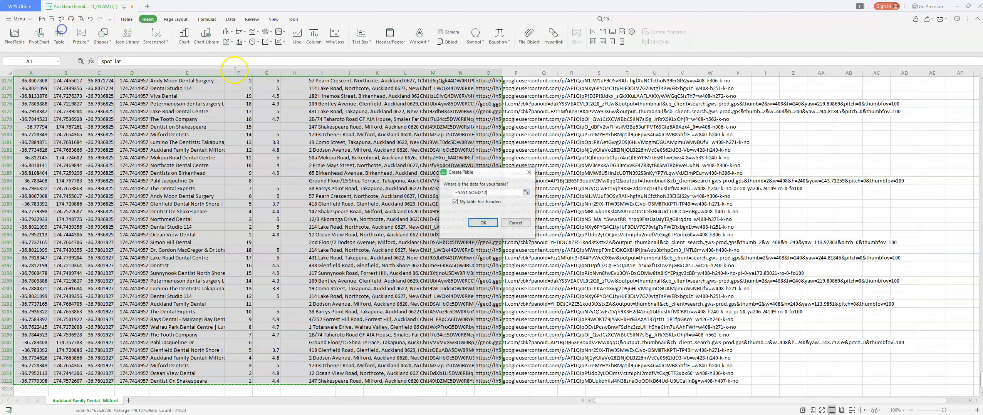
pyautogui.click(483, 223)
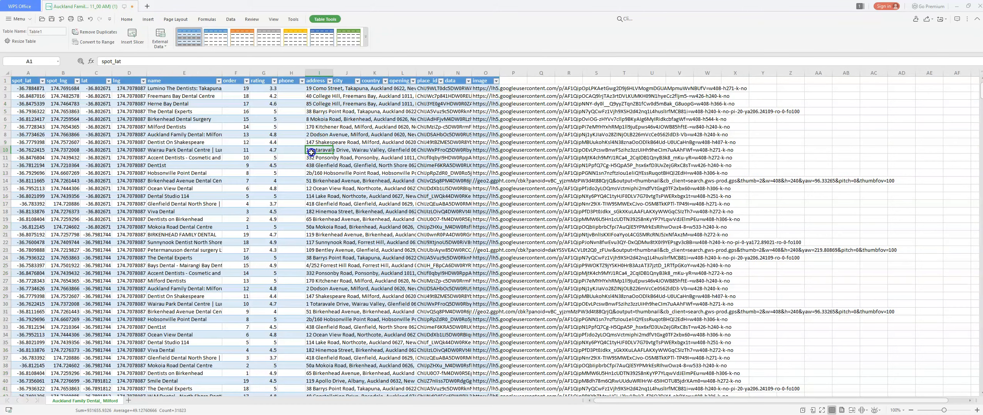
pyautogui.click(320, 150)
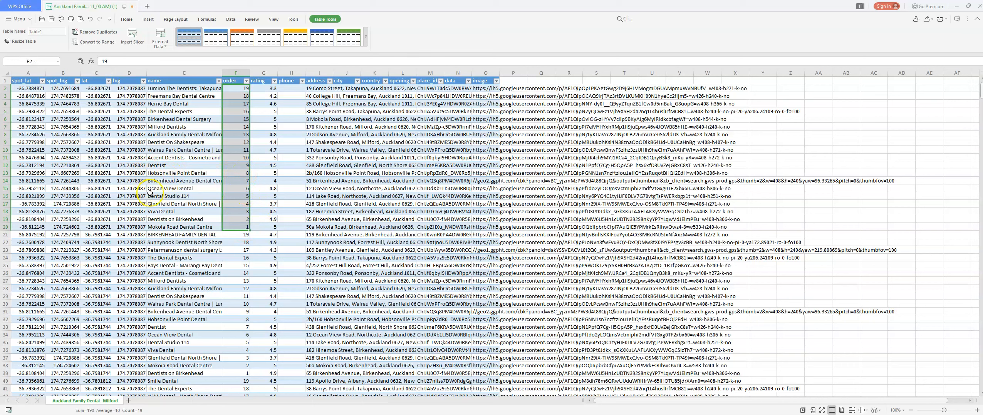
# Inspect order and lat values, then bring up the rating column's filter choices.
pyautogui.click(95, 88)
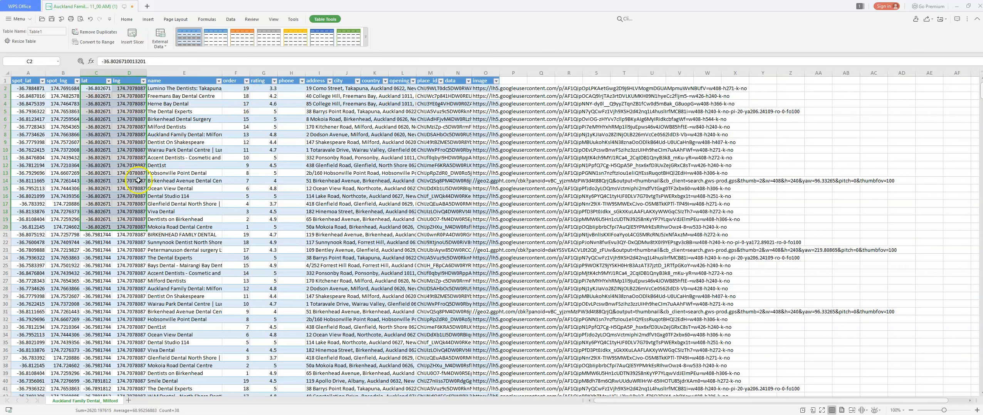
pyautogui.click(96, 235)
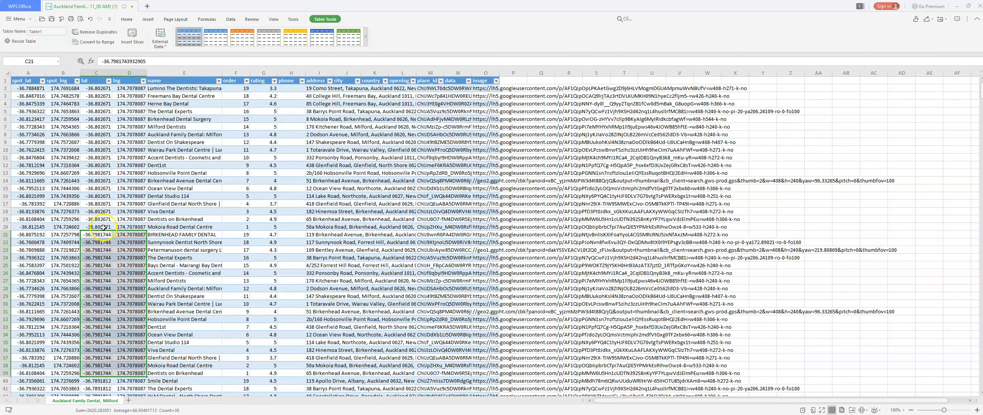
pyautogui.click(291, 196)
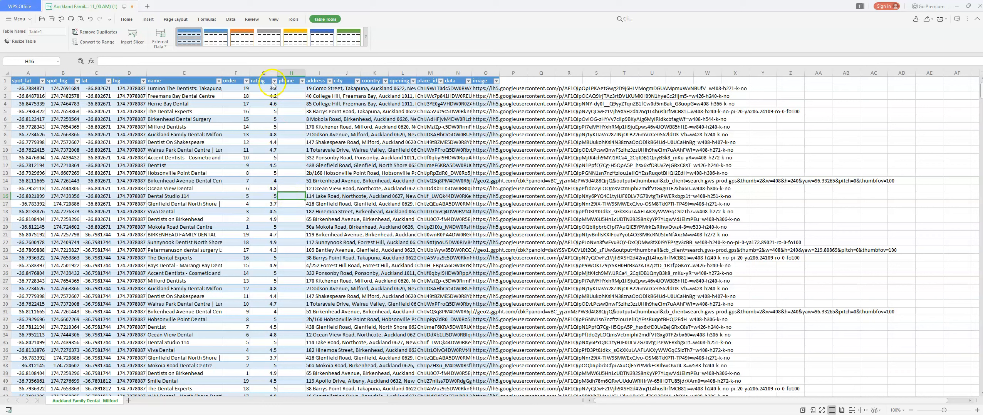
pyautogui.click(272, 81)
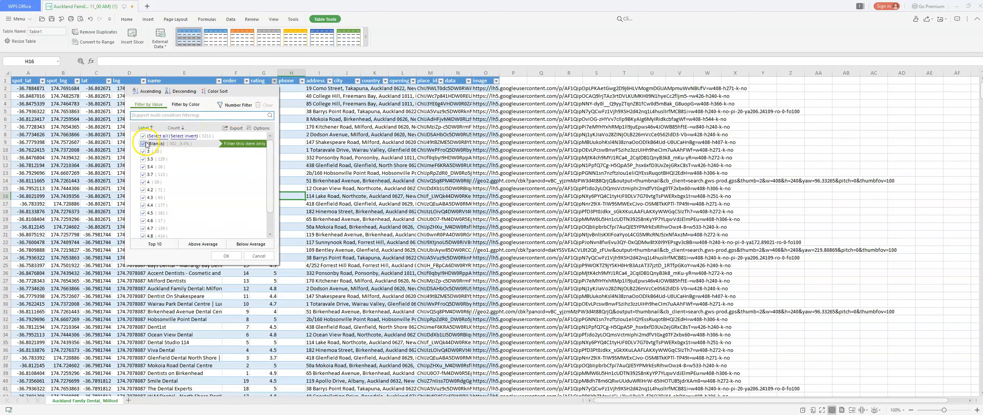
# Filter the rating column to only practices rated 3.3, 3.4 or 3.7.
pyautogui.click(185, 104)
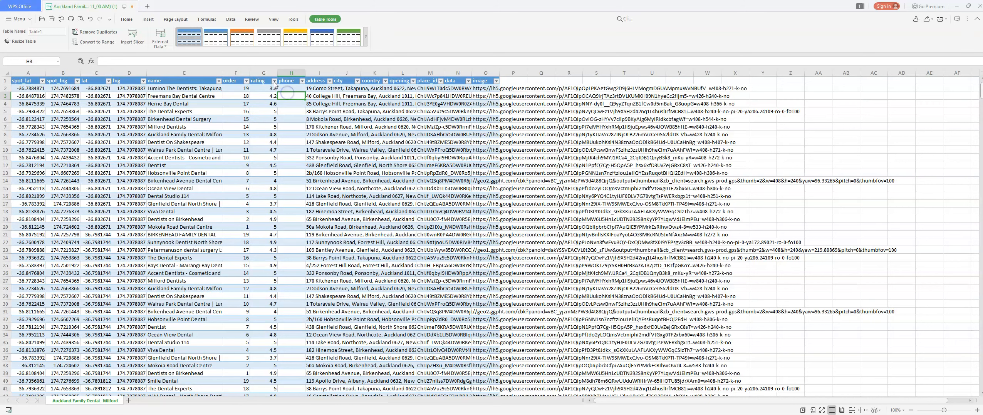
pyautogui.click(274, 80)
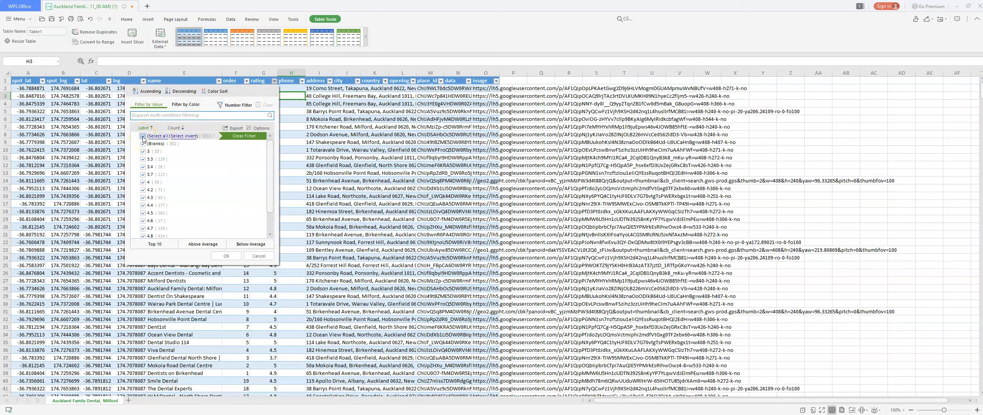
pyautogui.click(143, 137)
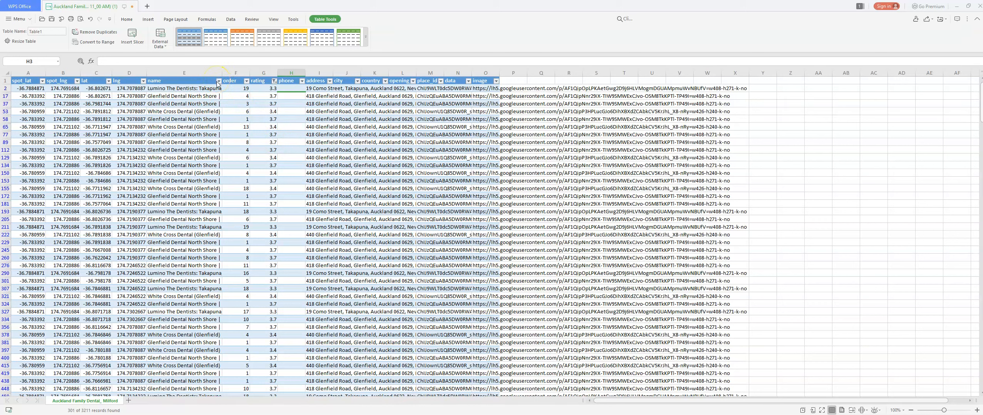
# Sort the filtered businesses alphabetically by practice name.
pyautogui.click(218, 80)
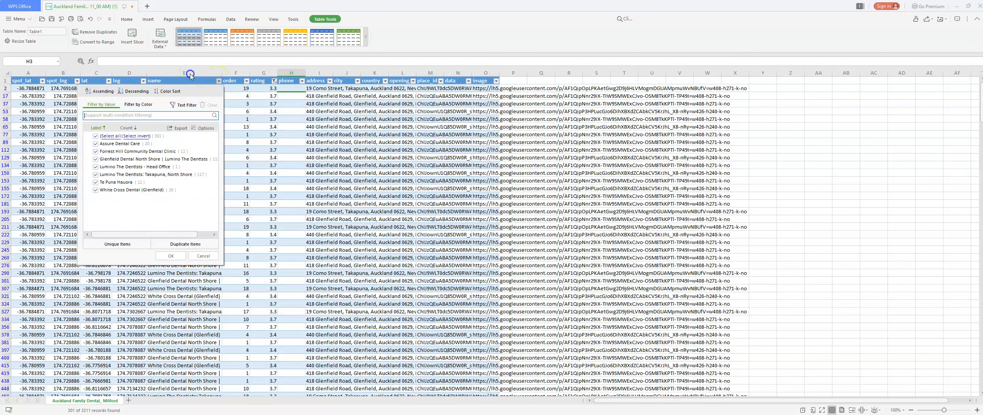
pyautogui.click(170, 256)
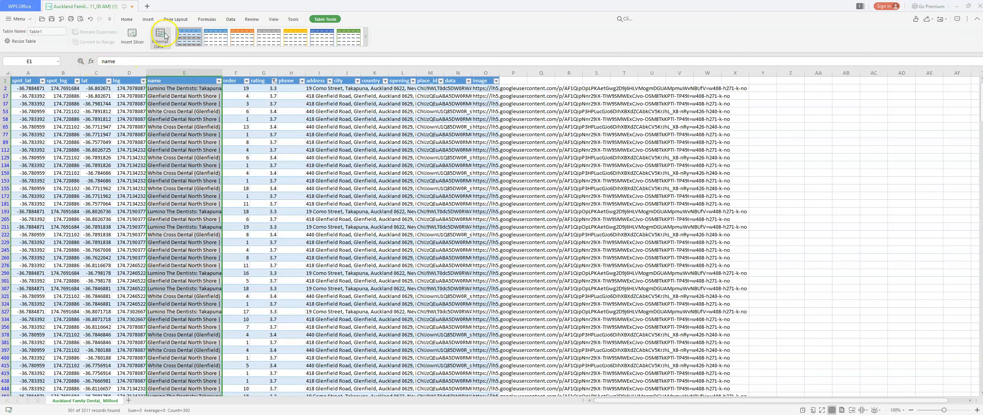
pyautogui.click(217, 80)
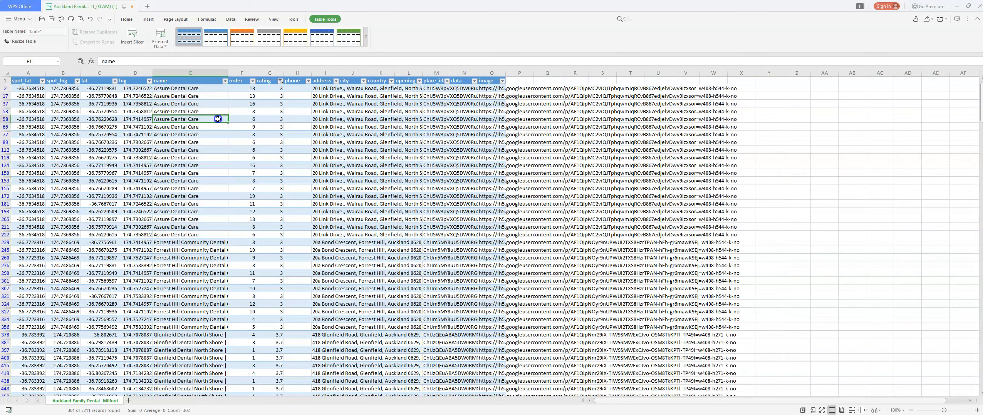
# Run Remove Duplicates on the table, which reports no duplicates found.
pyautogui.click(231, 18)
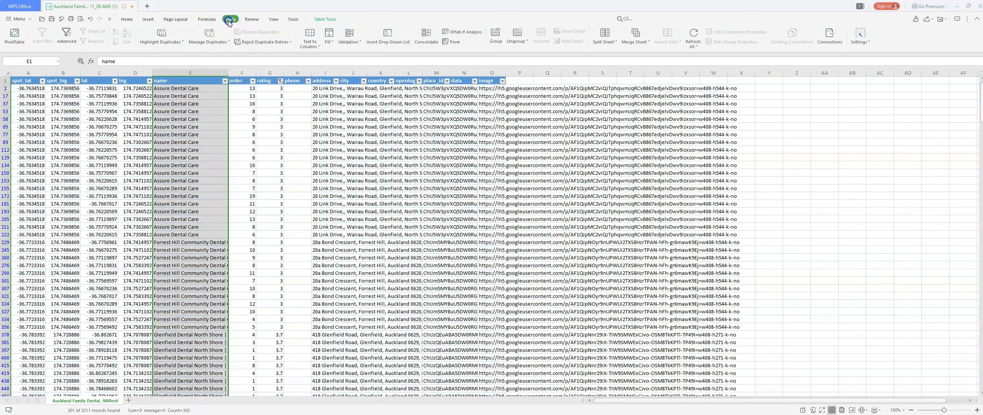
pyautogui.click(262, 42)
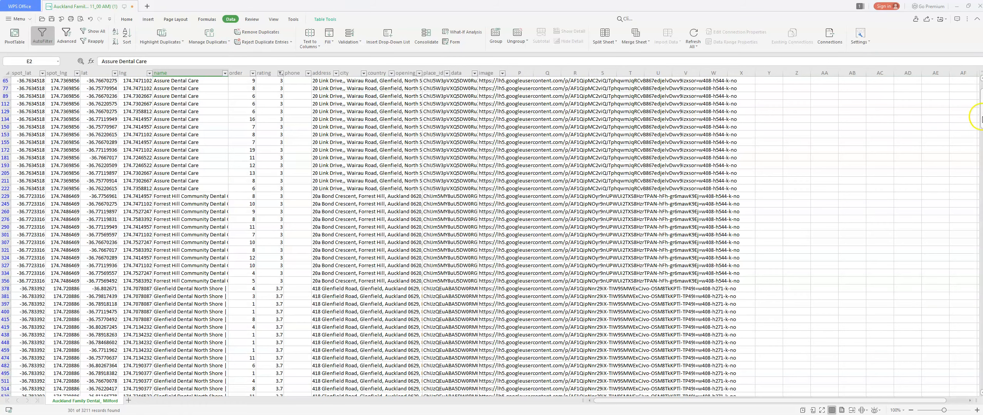
pyautogui.scroll(-3)
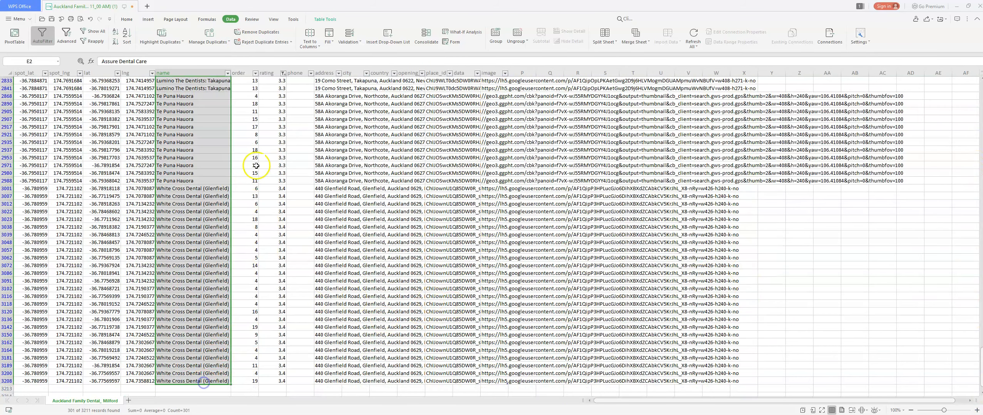
pyautogui.click(259, 33)
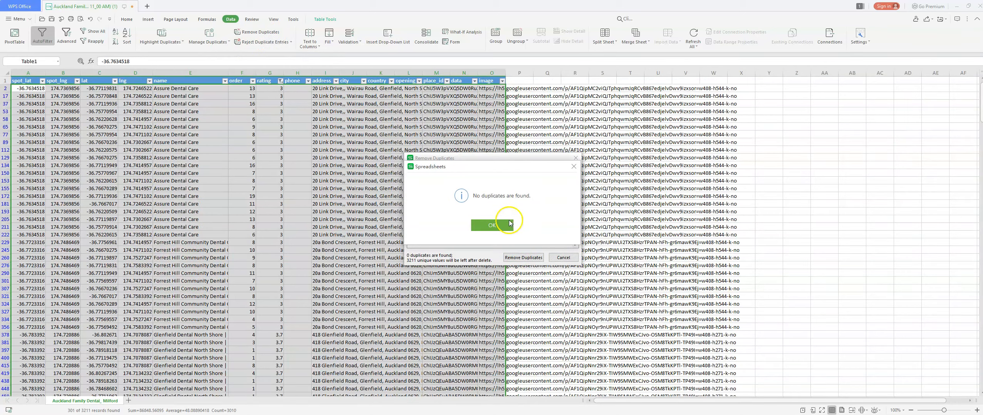
# Remove duplicates on the chosen columns, deleting 3127 rows to leave one per practice.
pyautogui.click(493, 225)
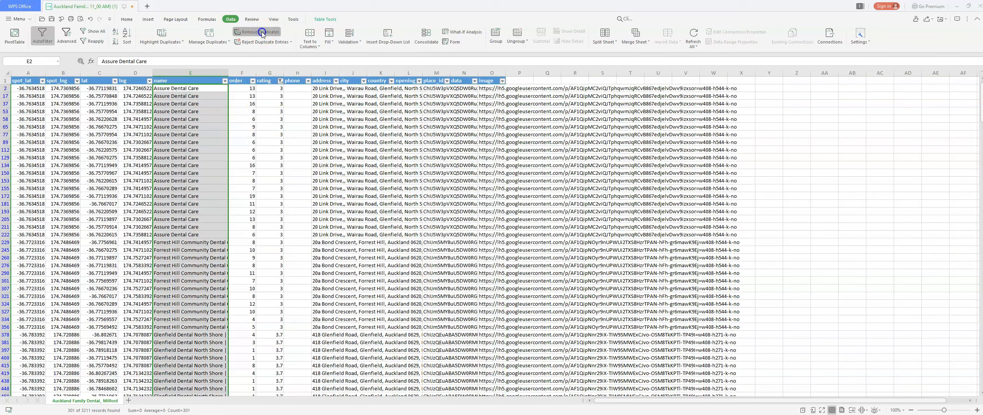
pyautogui.click(260, 32)
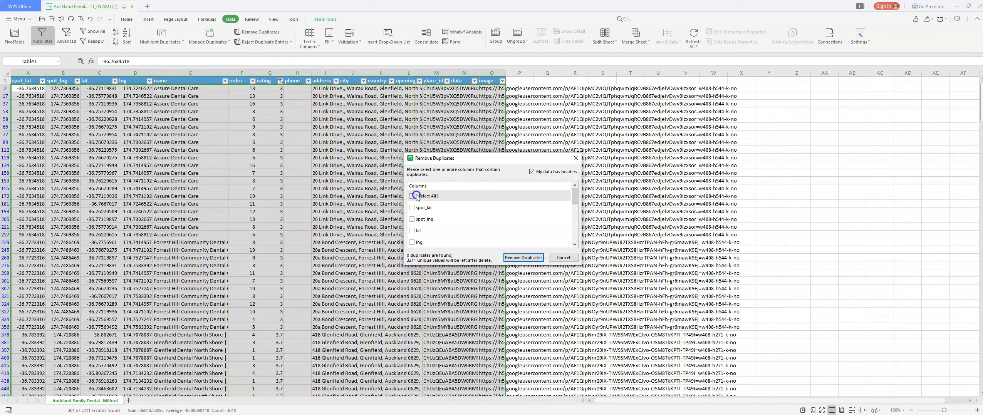
pyautogui.scroll(-3)
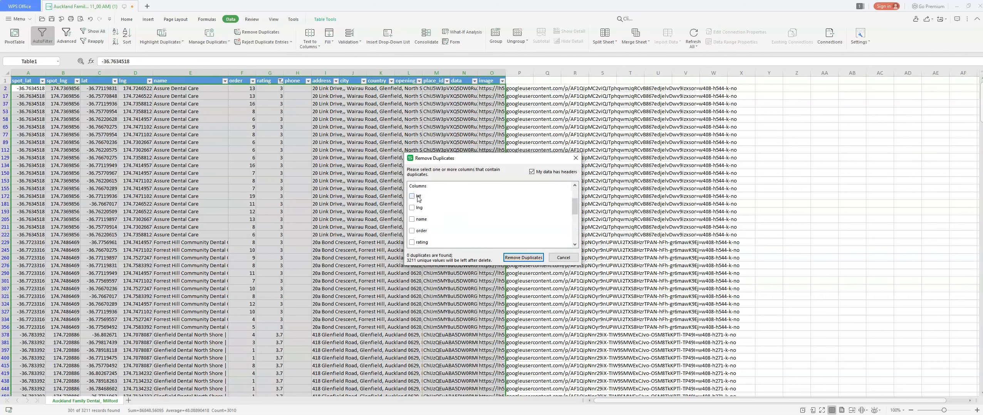
pyautogui.click(524, 257)
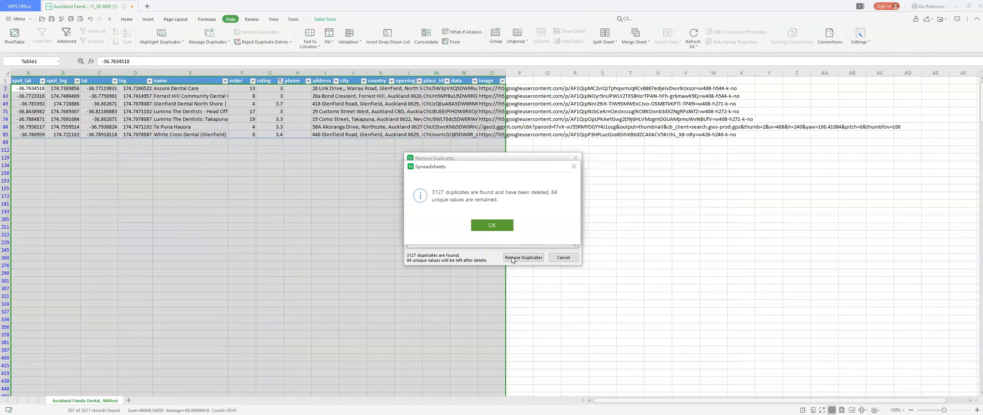
pyautogui.moveTo(492, 225)
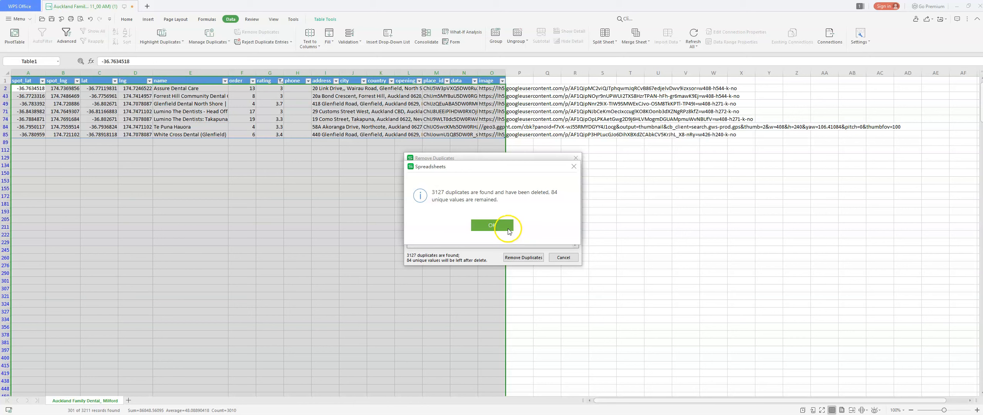
pyautogui.click(492, 225)
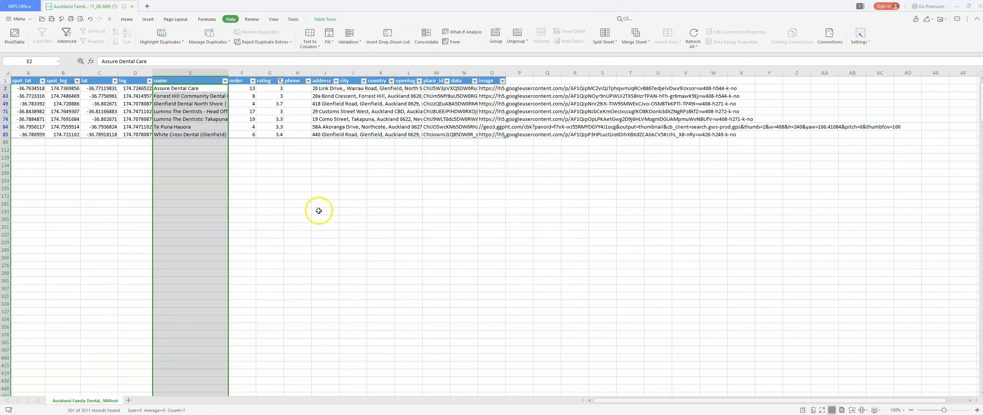
pyautogui.moveTo(315, 218)
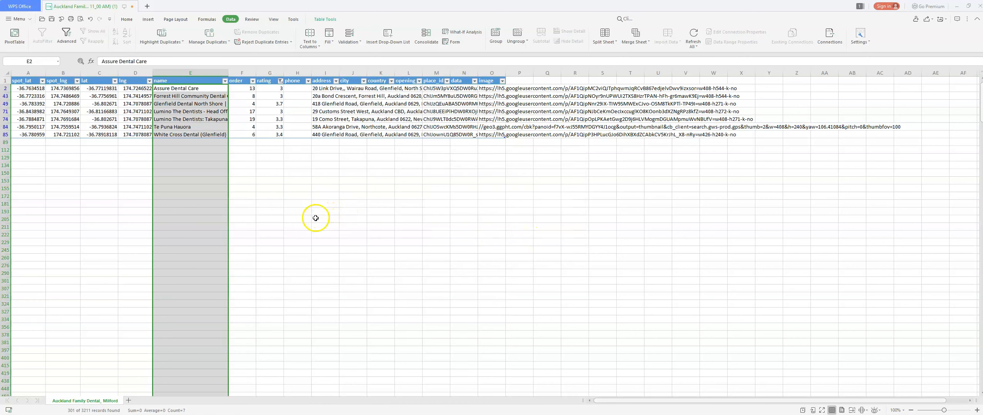
pyautogui.moveTo(281, 188)
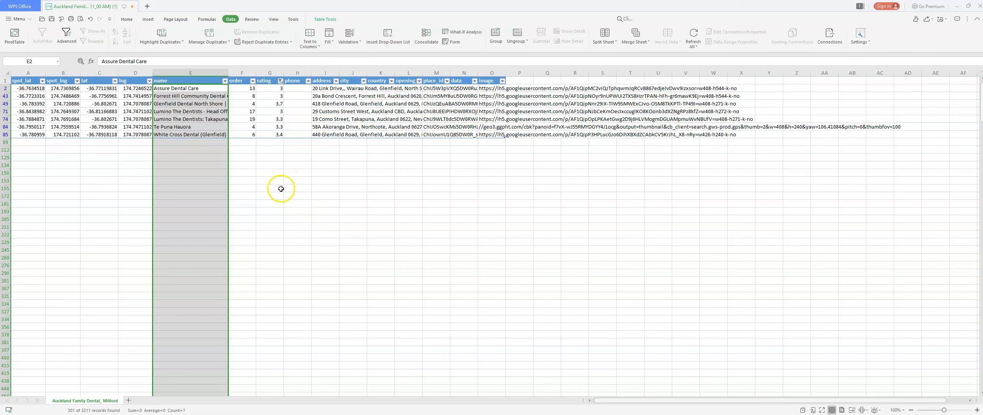
pyautogui.moveTo(277, 180)
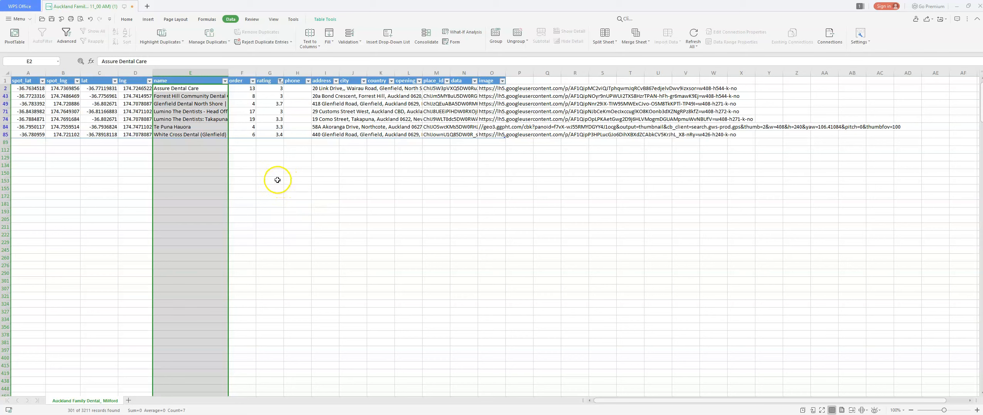
pyautogui.moveTo(231, 103)
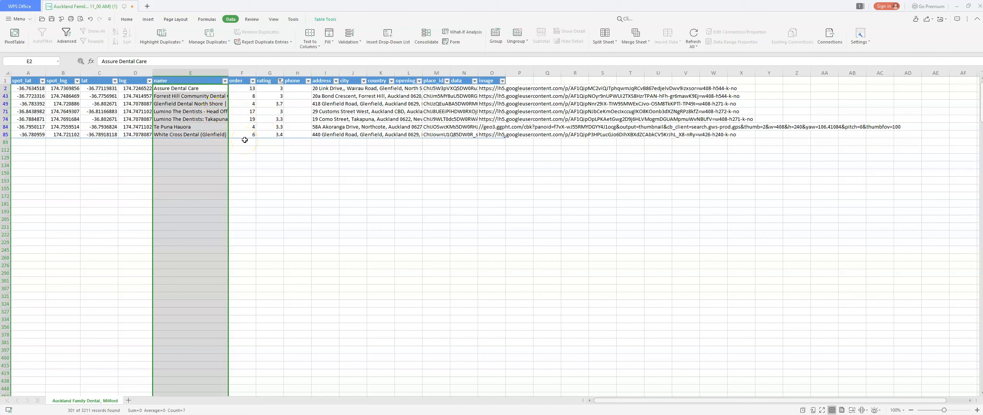
pyautogui.moveTo(264, 144)
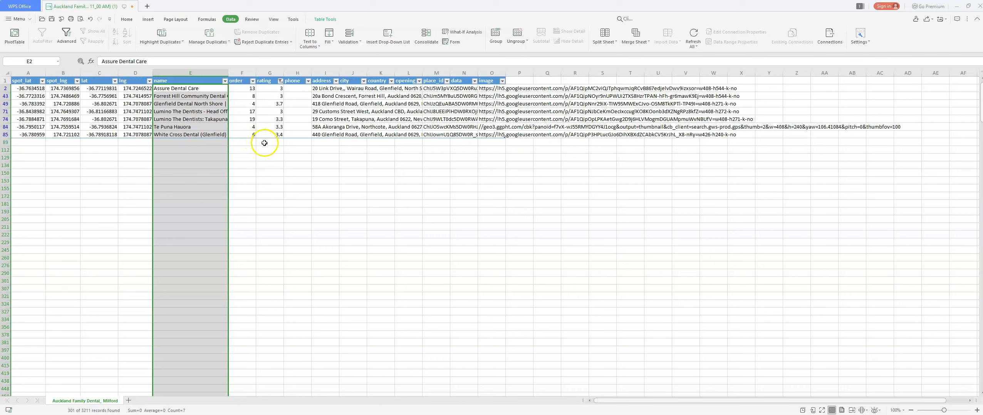
pyautogui.moveTo(297, 141)
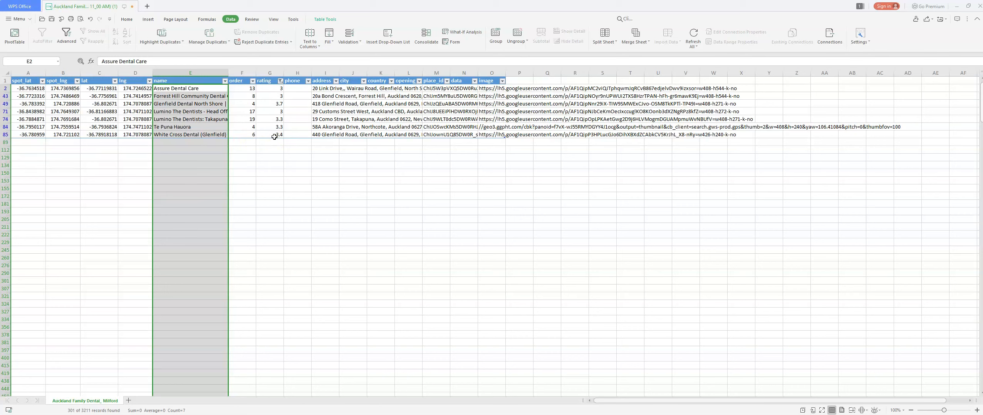
pyautogui.moveTo(260, 145)
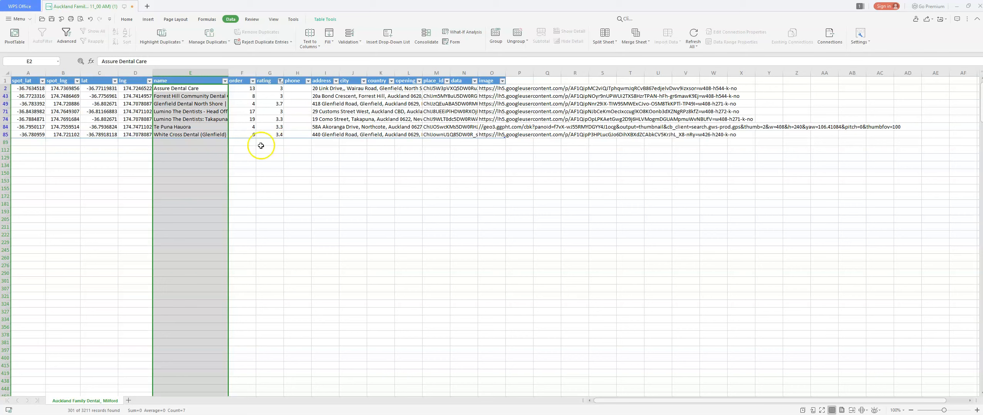
pyautogui.moveTo(254, 157)
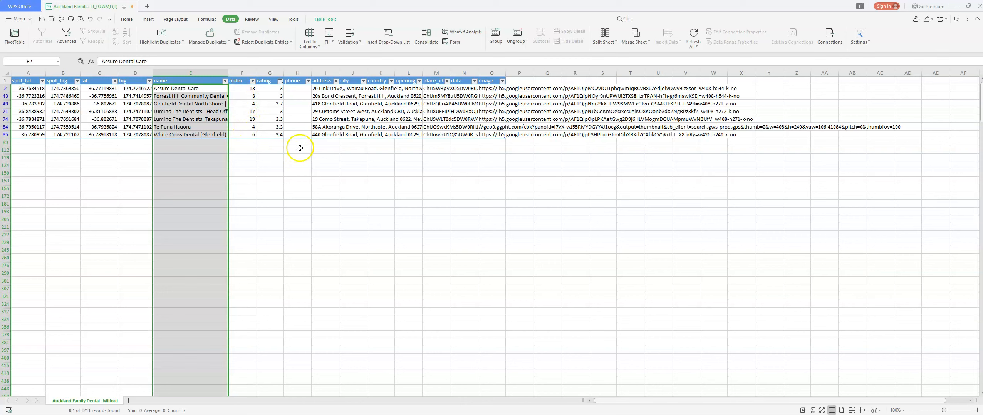
pyautogui.moveTo(295, 144)
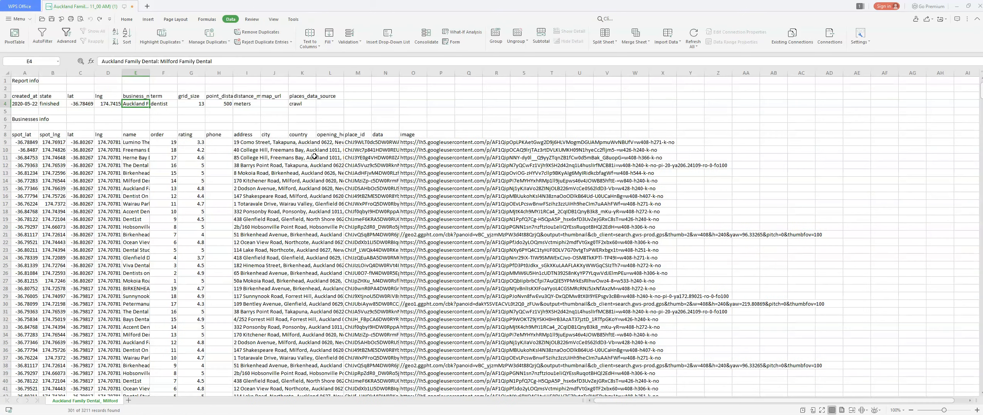
# Sort the business table by the order column so order-1 rows come first.
pyautogui.click(329, 111)
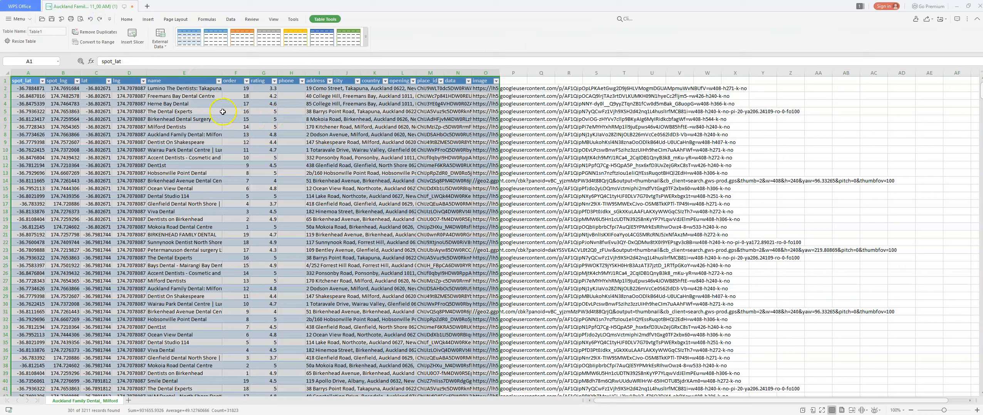
pyautogui.click(373, 165)
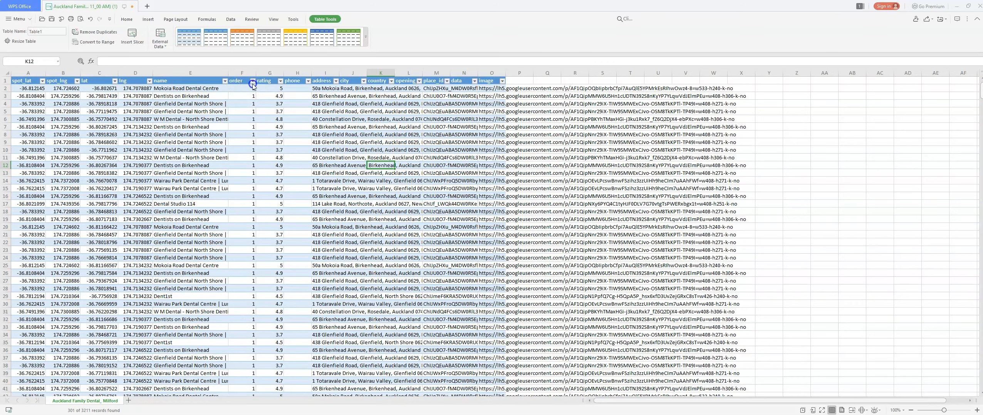
# Filter the order column to 4 only, leaving 507 of 3211 records.
pyautogui.click(251, 82)
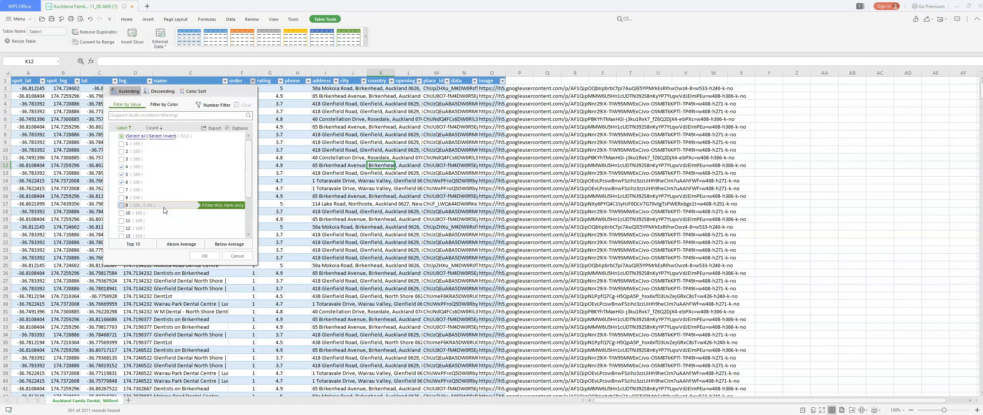
pyautogui.moveTo(159, 220)
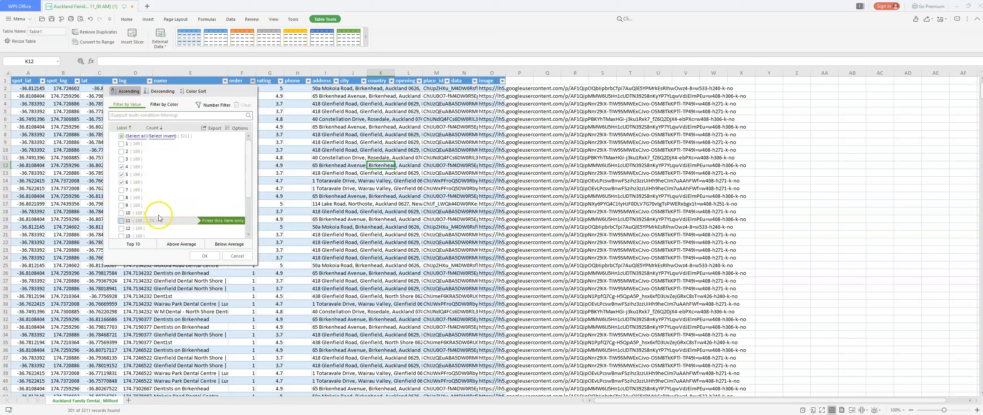
pyautogui.moveTo(180, 241)
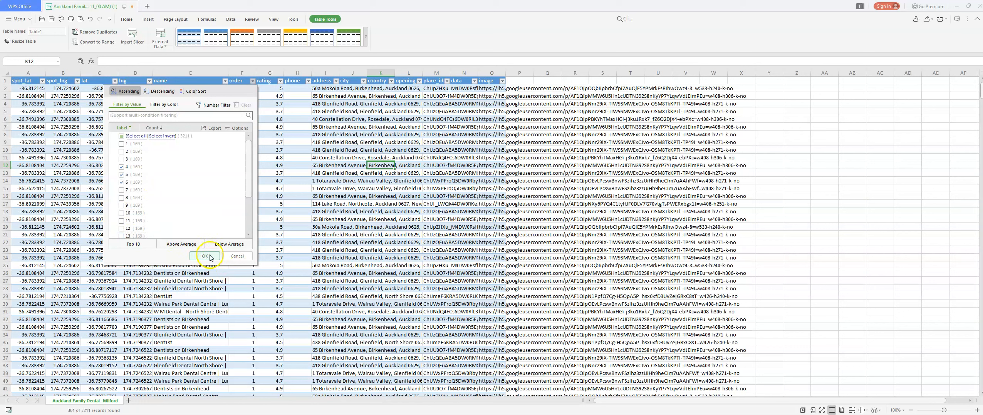
pyautogui.click(203, 256)
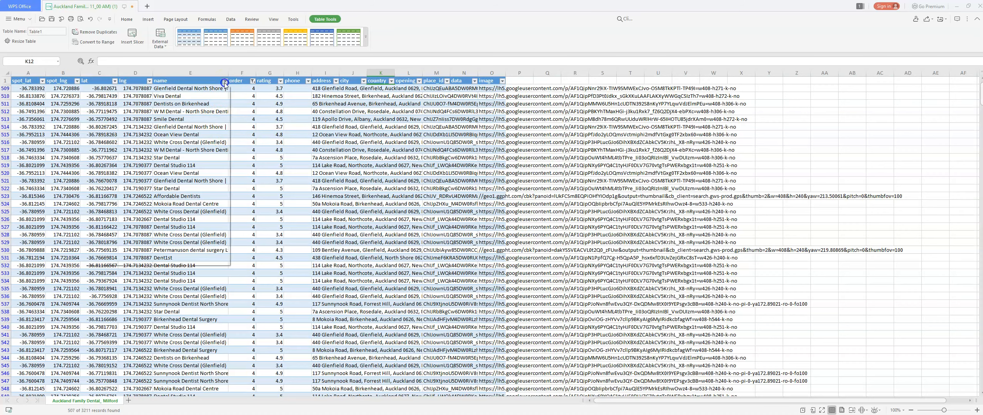
# Scroll through the 507 filtered order-4 rows toward their end near row 1015.
pyautogui.click(224, 80)
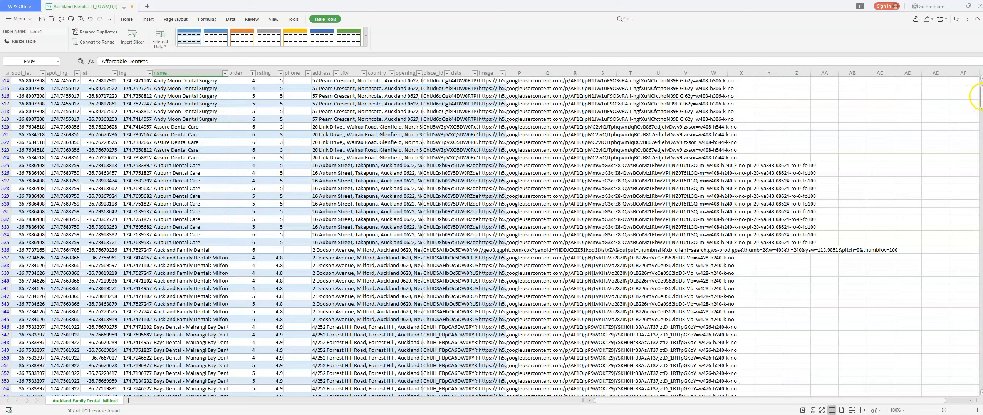
pyautogui.scroll(-3)
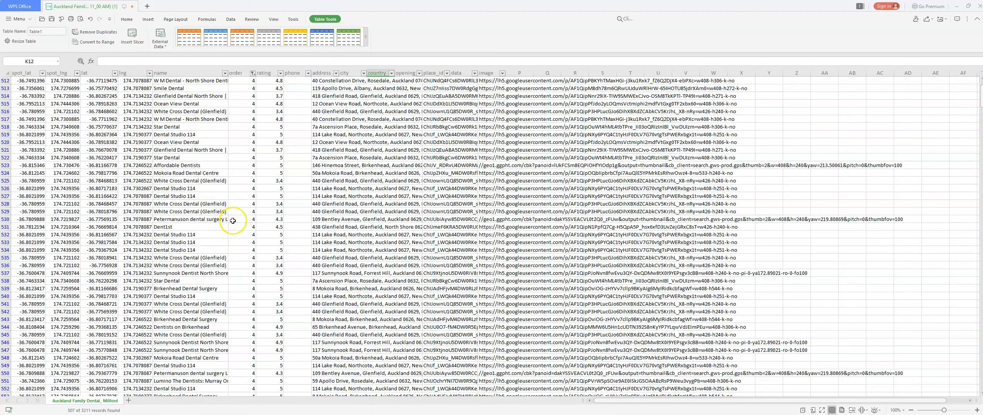
pyautogui.click(190, 89)
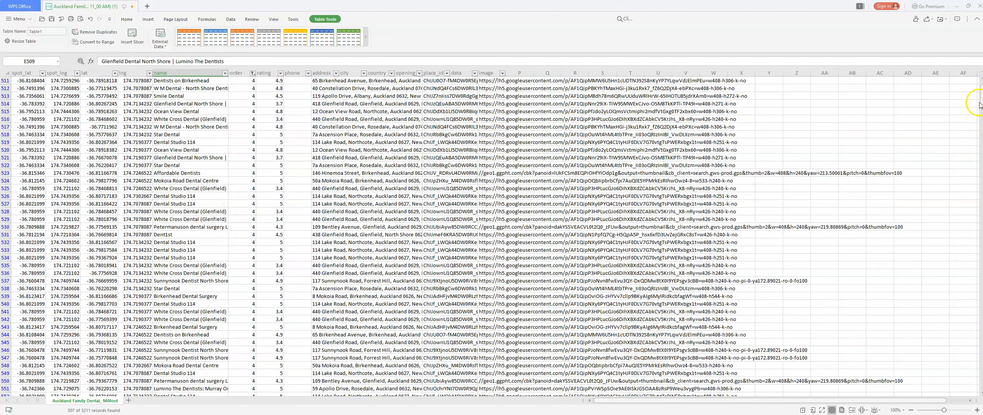
pyautogui.scroll(-3)
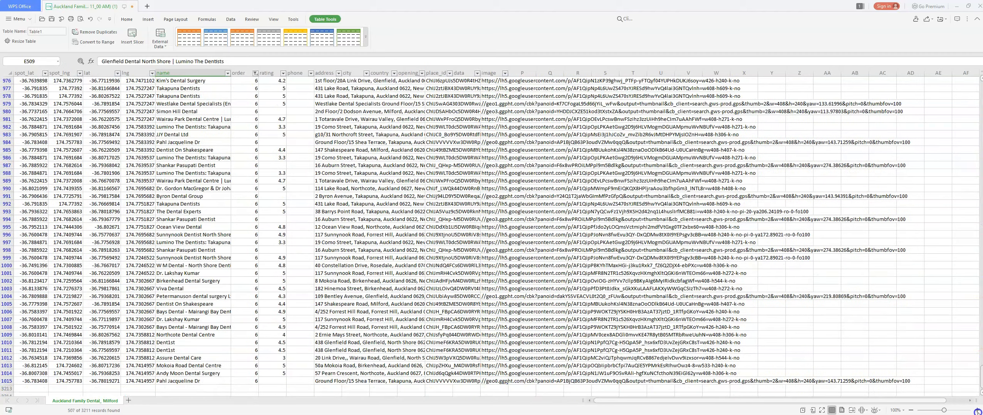
# Select the whole name column and bring up the data tools.
pyautogui.click(162, 72)
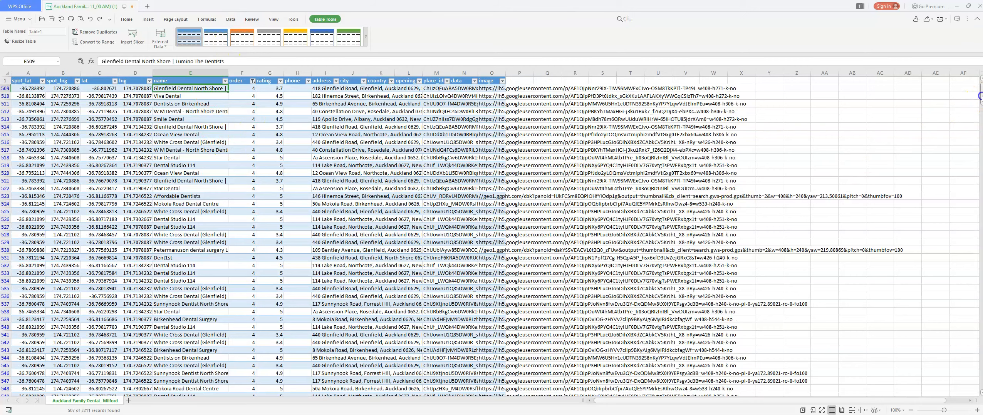
pyautogui.scroll(-3)
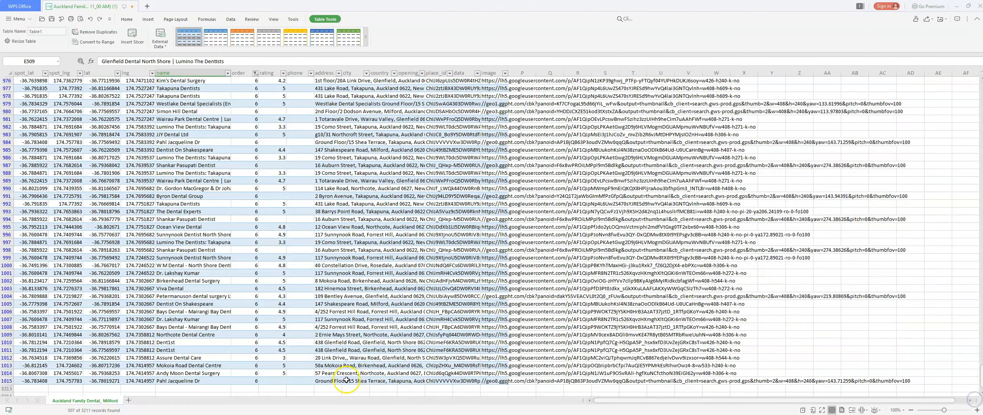
pyautogui.click(179, 72)
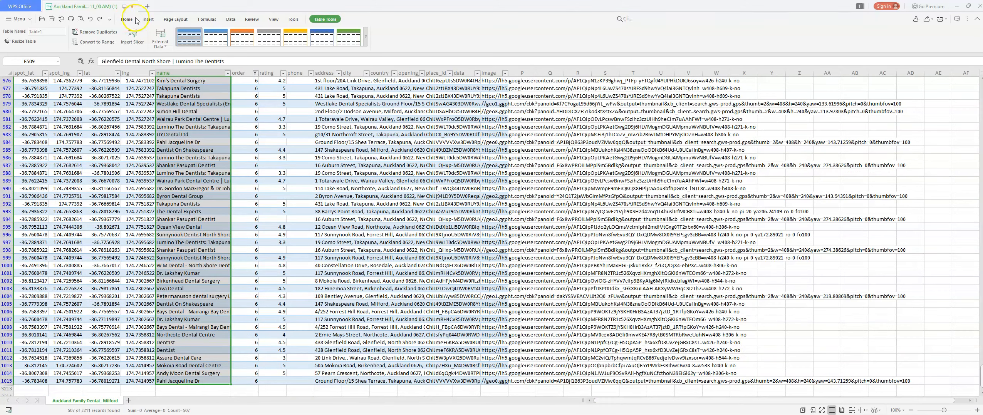
pyautogui.click(230, 19)
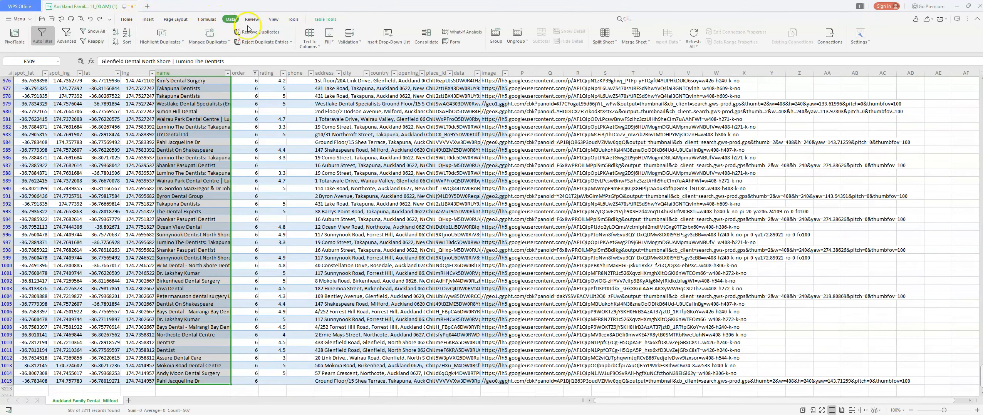
# Remove duplicates by name only, leaving unique dental practices ending at row 52.
pyautogui.click(261, 32)
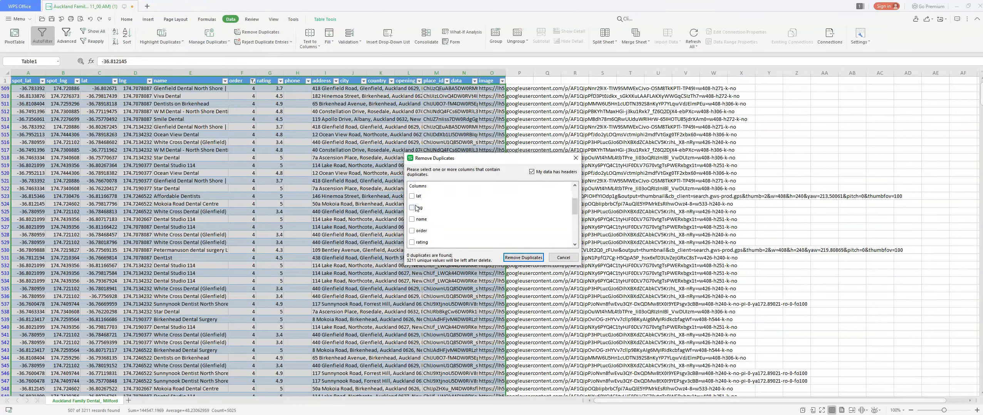
pyautogui.scroll(-3)
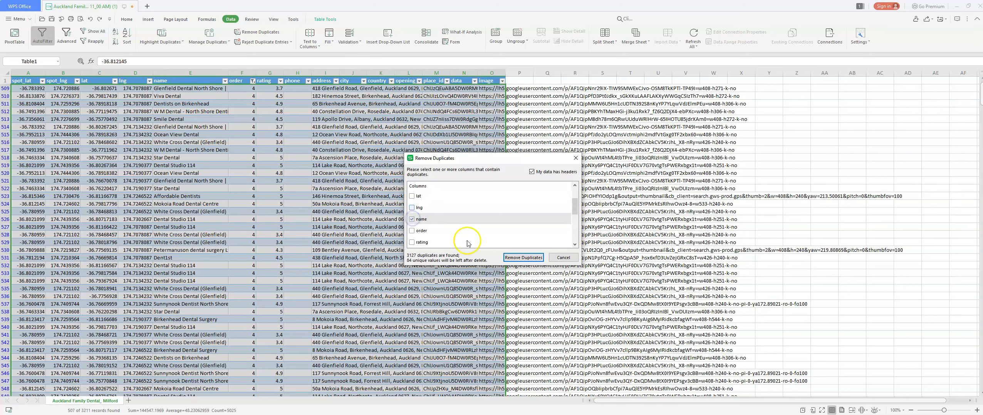
pyautogui.click(523, 257)
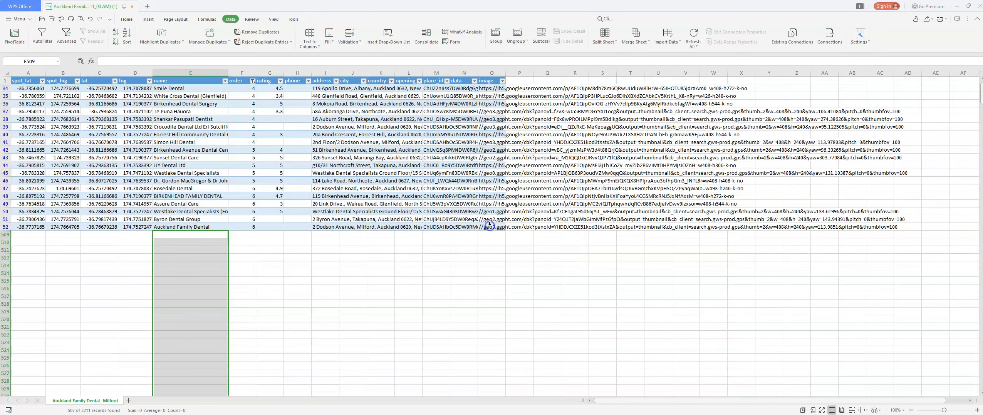
pyautogui.click(380, 281)
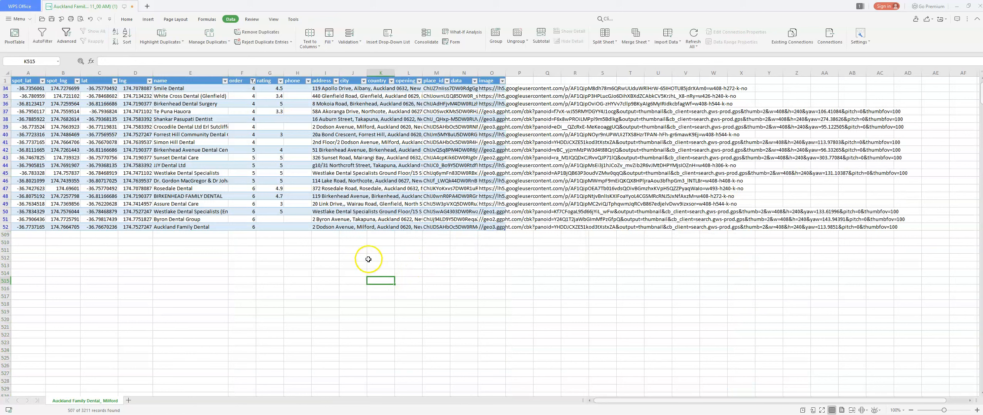
pyautogui.moveTo(329, 256)
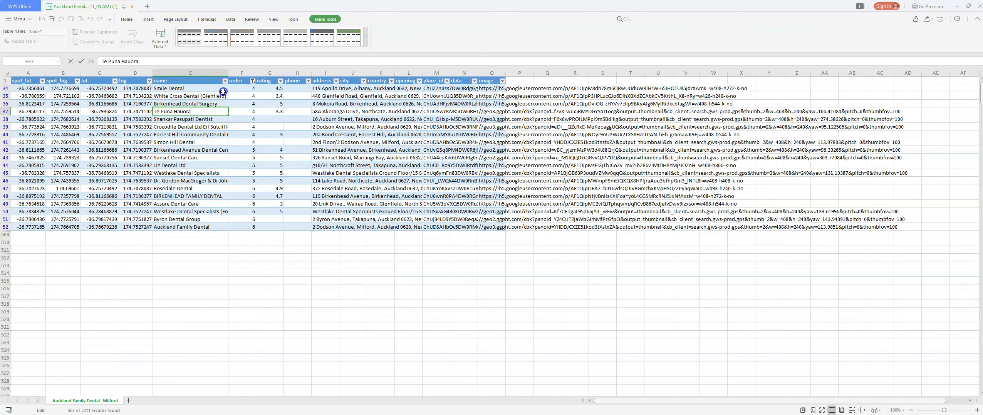
# Check the Te Puna Hauora and Smile Dental prospects in the name column.
pyautogui.click(190, 88)
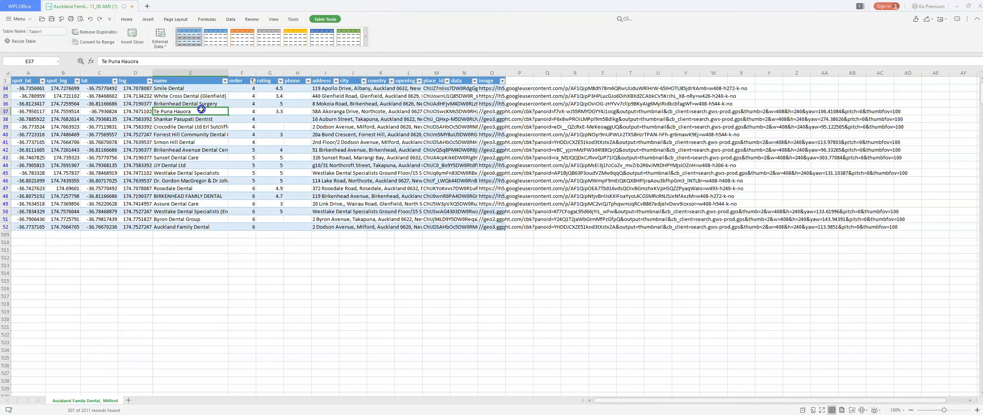
pyautogui.click(191, 87)
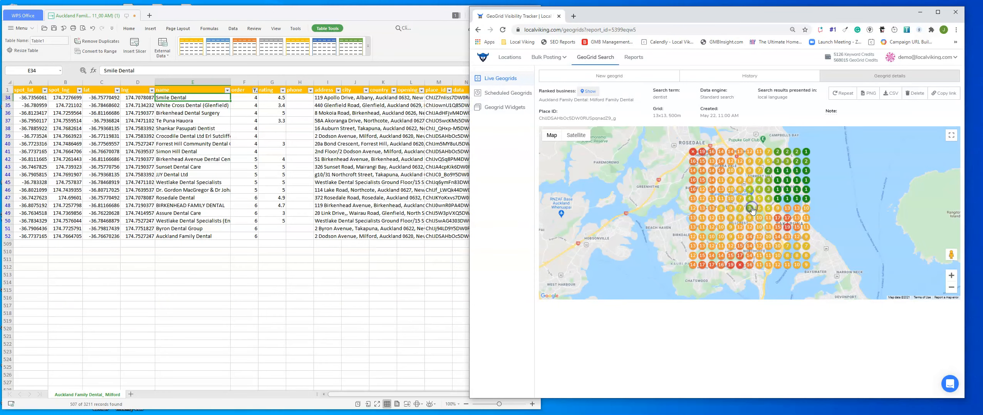
# Browse the dentists ranked at one grid point on the Auckland Family Dental geogrid.
pyautogui.click(751, 209)
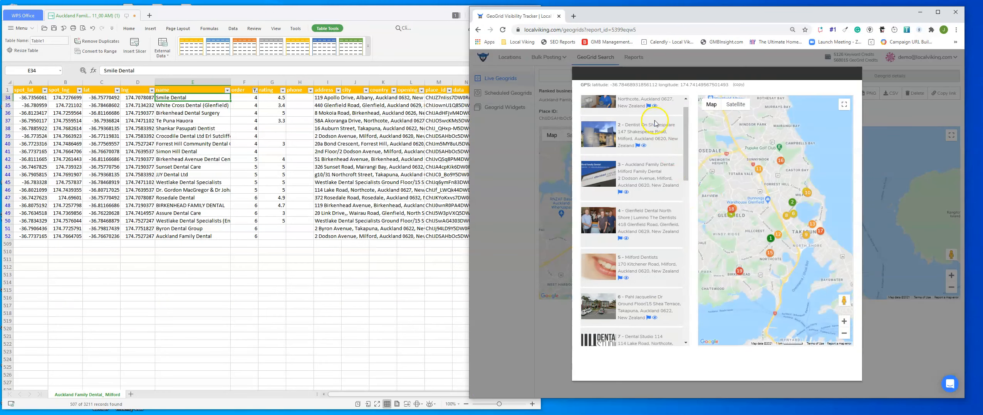
pyautogui.scroll(-3)
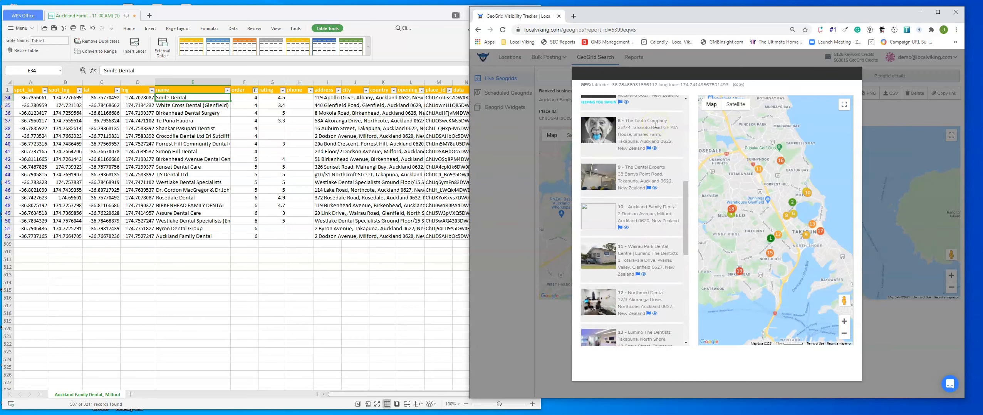
pyautogui.scroll(-3)
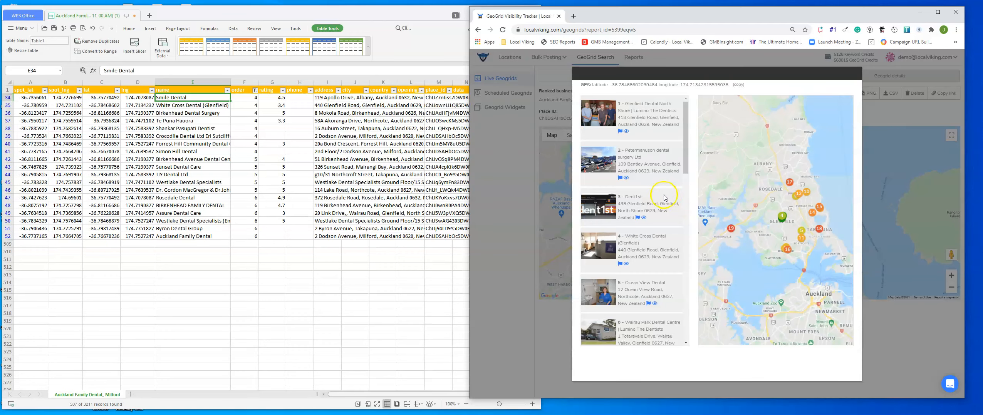
pyautogui.scroll(-3)
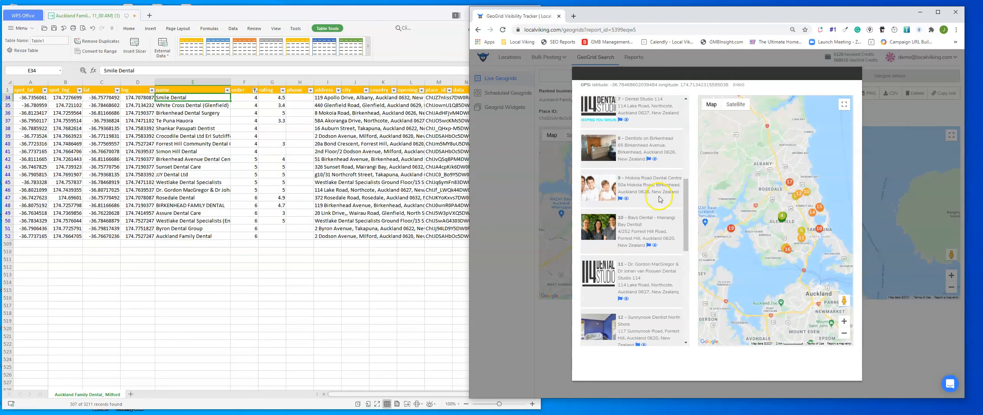
pyautogui.scroll(-3)
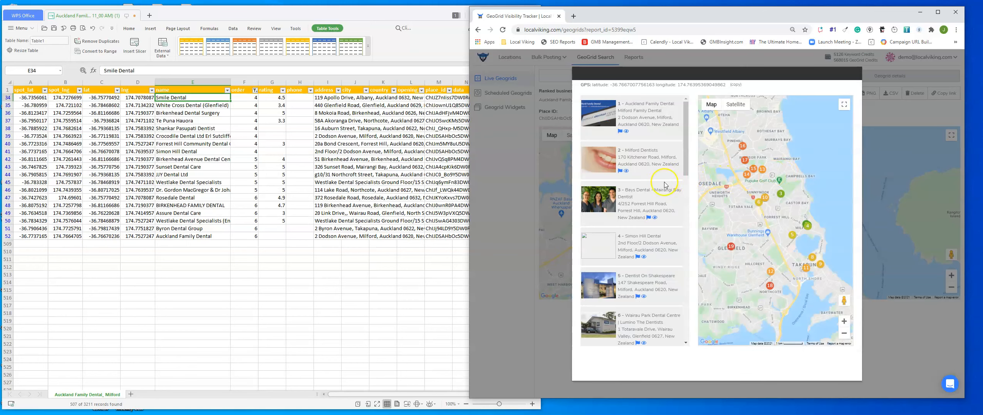
pyautogui.scroll(-3)
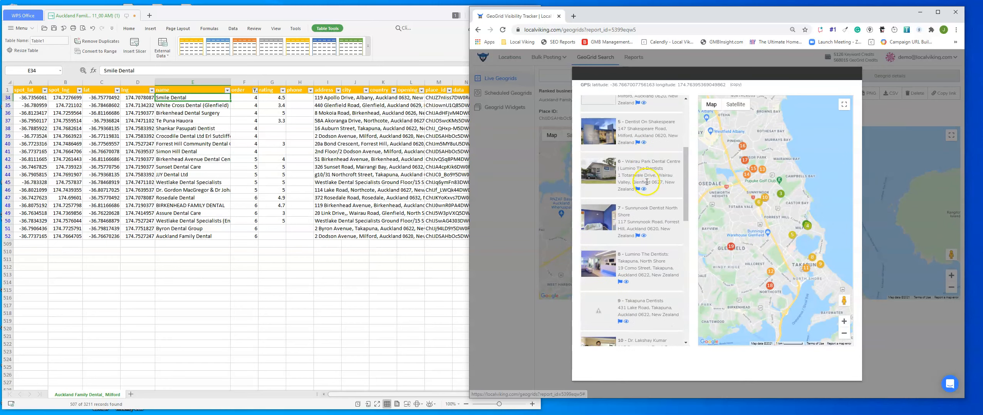
pyautogui.scroll(-3)
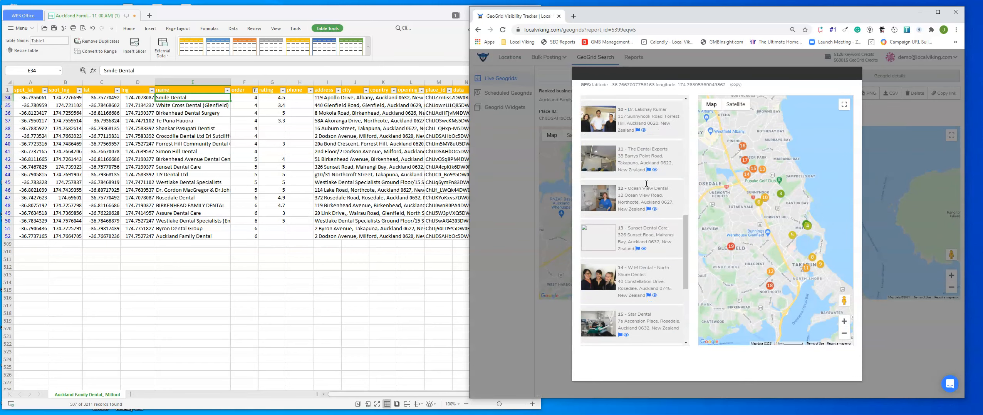
pyautogui.scroll(-3)
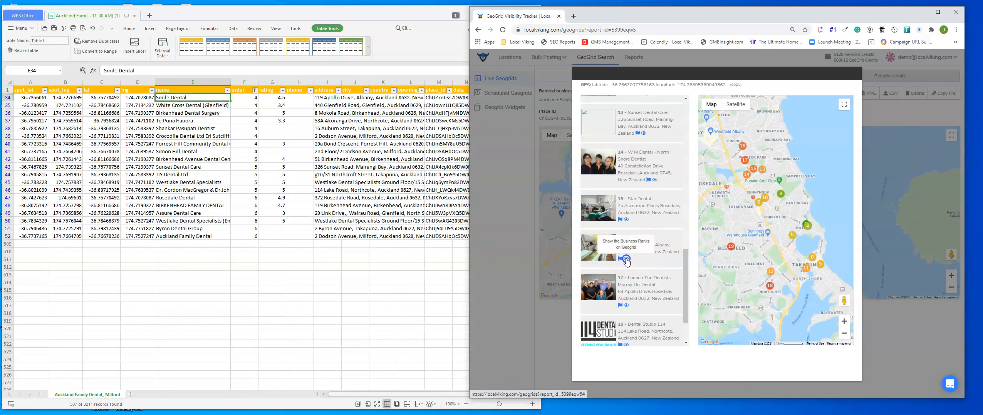
# Show a competitor's own rankings across the geogrid.
pyautogui.click(625, 261)
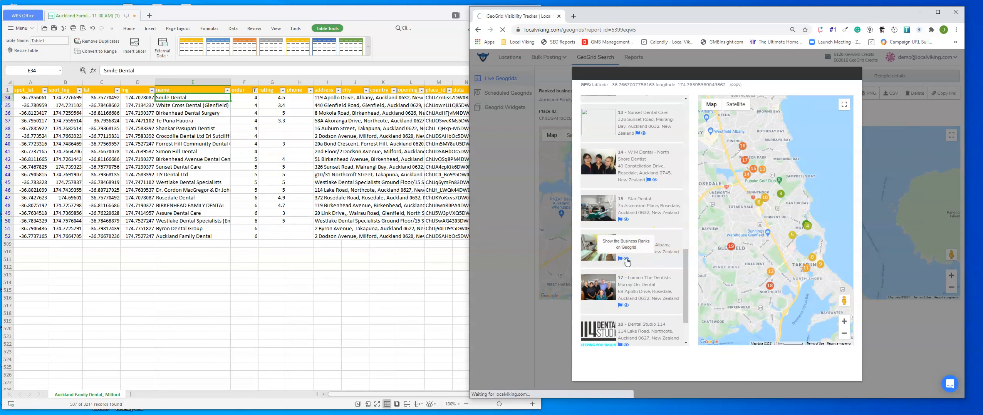
pyautogui.click(626, 262)
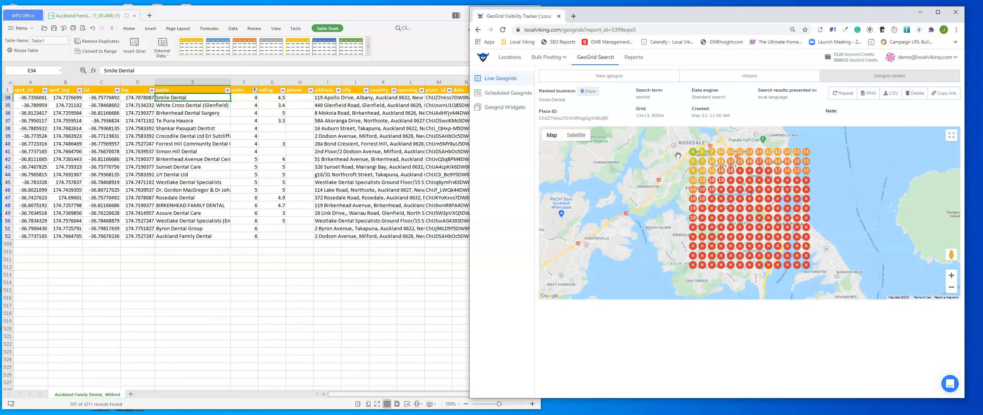
pyautogui.moveTo(611, 156)
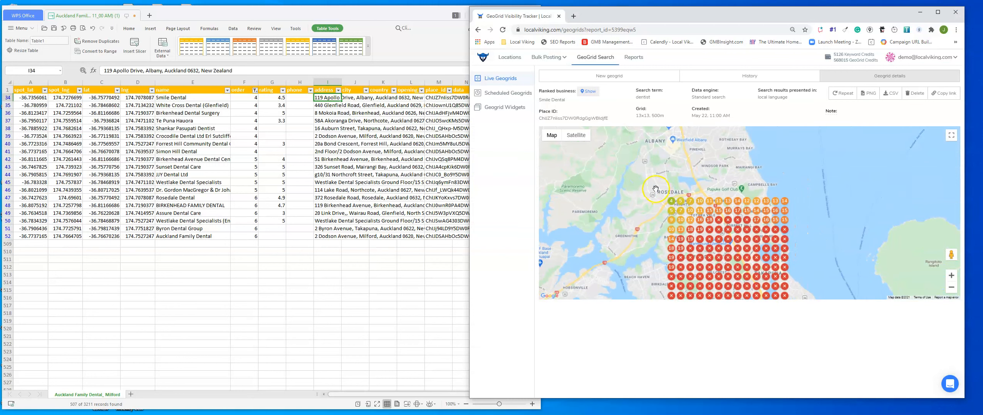
pyautogui.moveTo(635, 186)
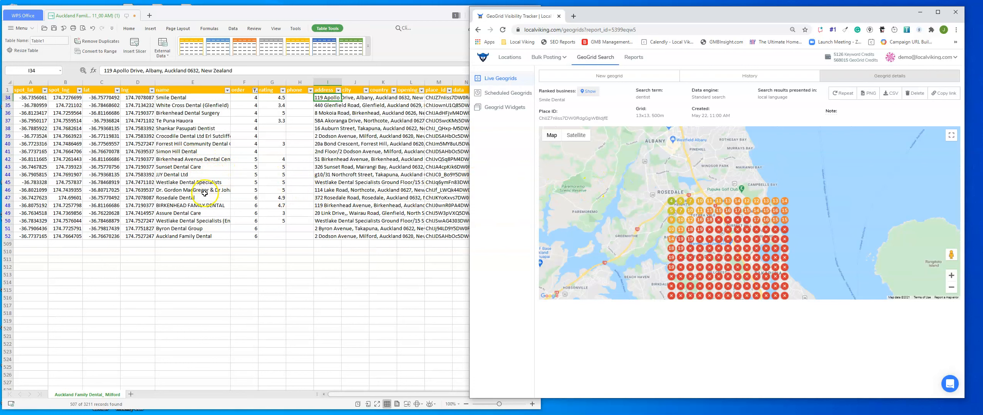
# Move on to the Rosedale Dental prospect row in the sheet.
pyautogui.click(193, 197)
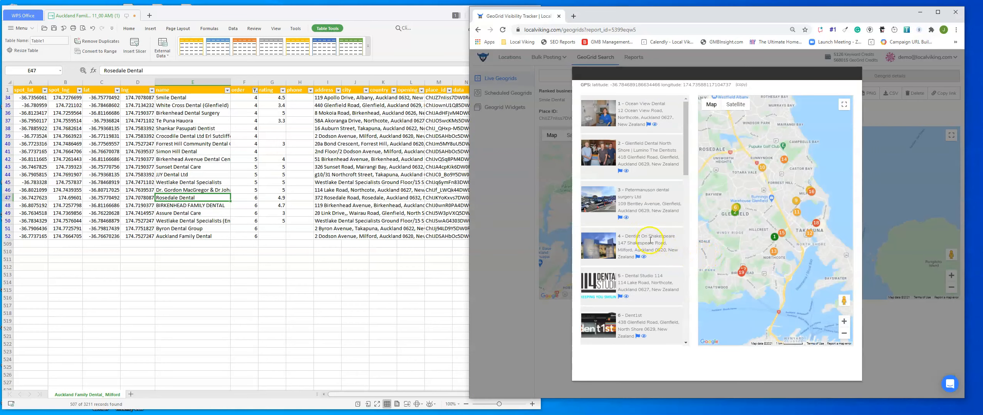
pyautogui.moveTo(658, 224)
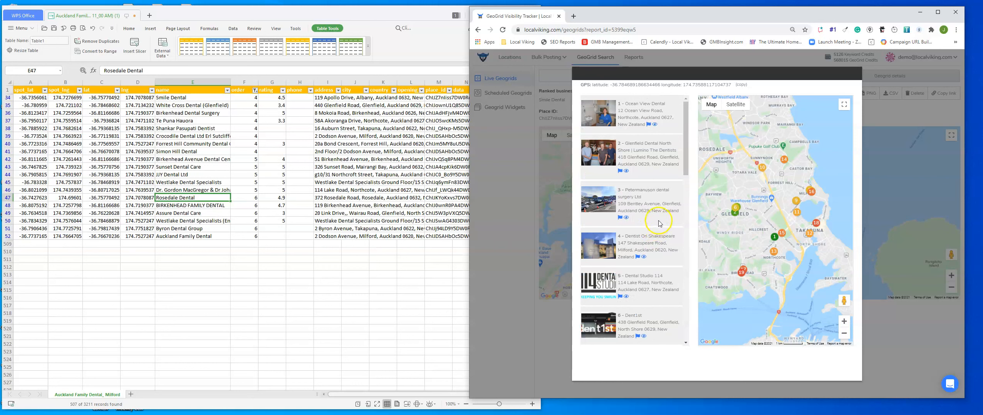
pyautogui.moveTo(667, 238)
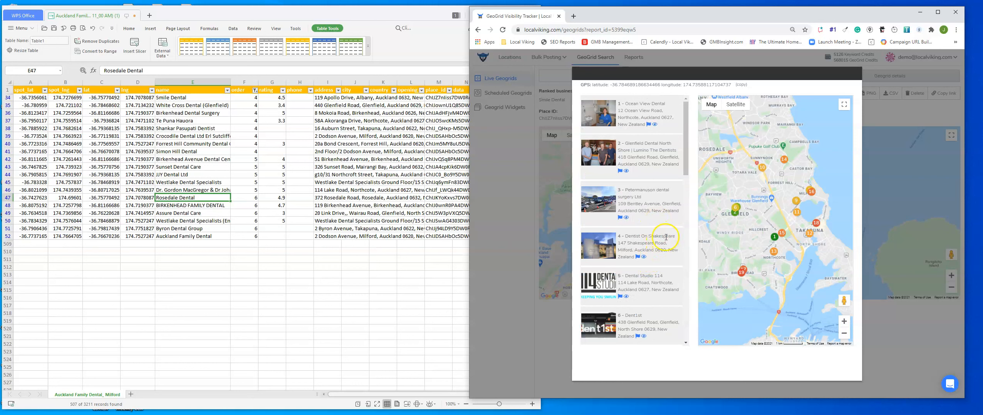
# Browse the ranked practices at the open grid point, noting Rosedale Dental at 16th.
pyautogui.scroll(-3)
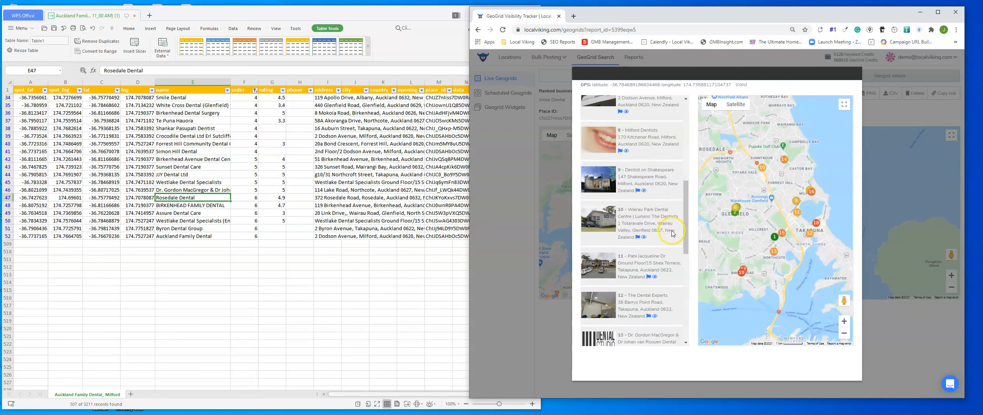
pyautogui.scroll(-3)
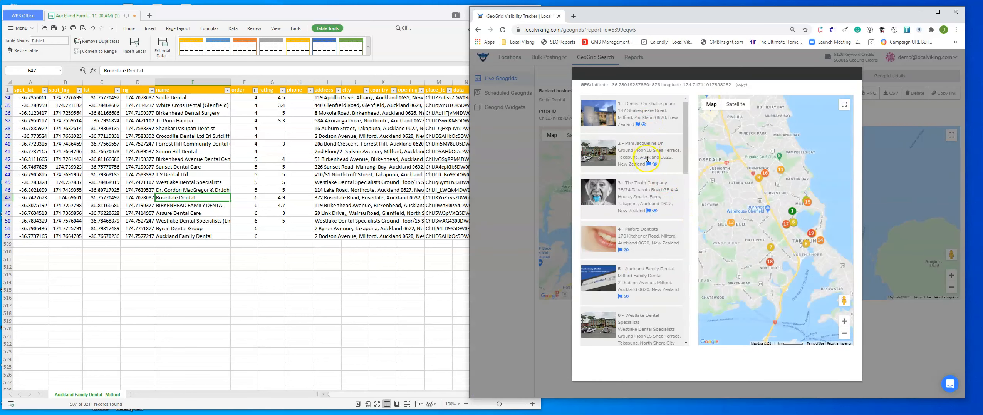
pyautogui.scroll(-3)
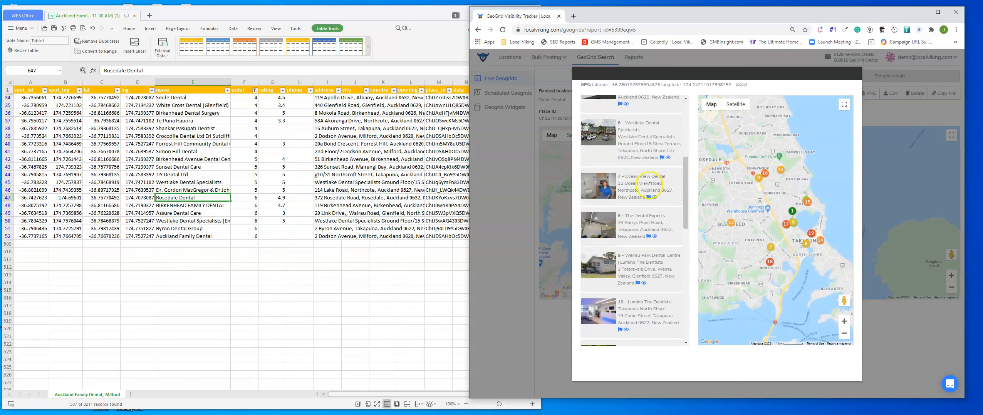
pyautogui.scroll(-3)
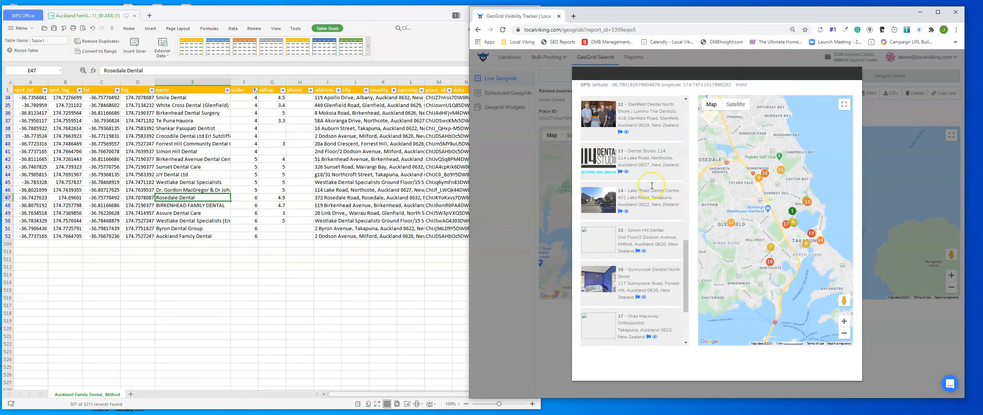
pyautogui.scroll(-3)
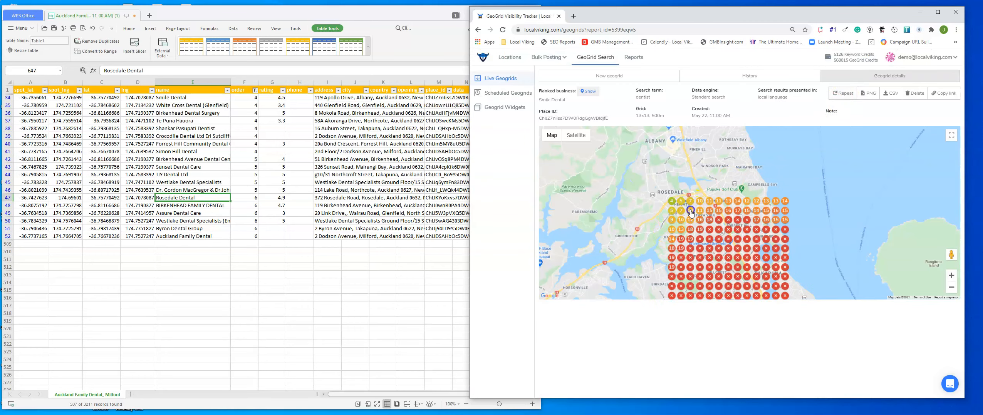
# Review competitor rankings at a second grid point on the Smile Dental scan.
pyautogui.click(690, 211)
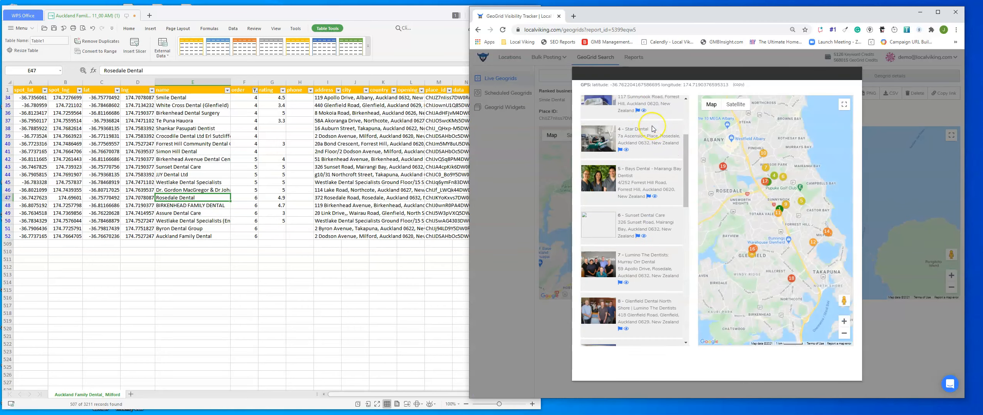
pyautogui.scroll(-3)
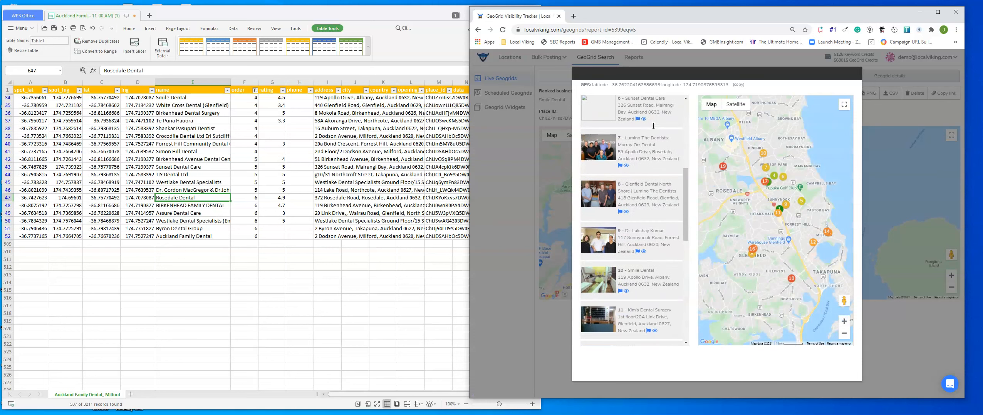
pyautogui.scroll(-3)
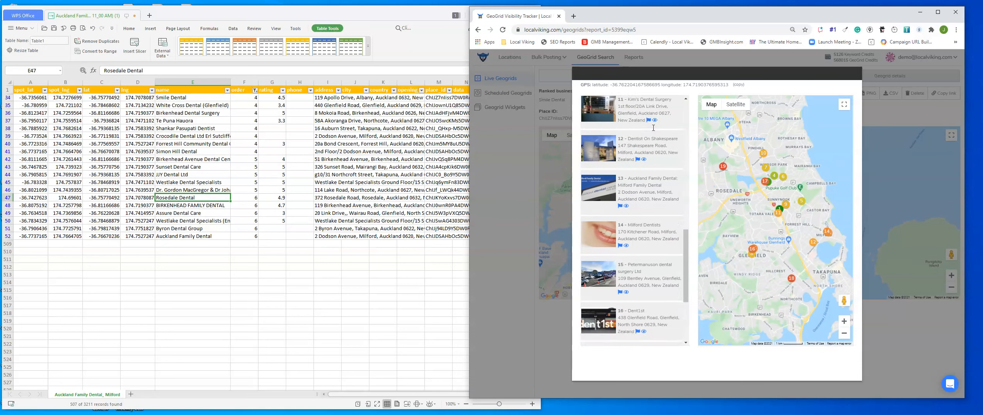
pyautogui.scroll(-3)
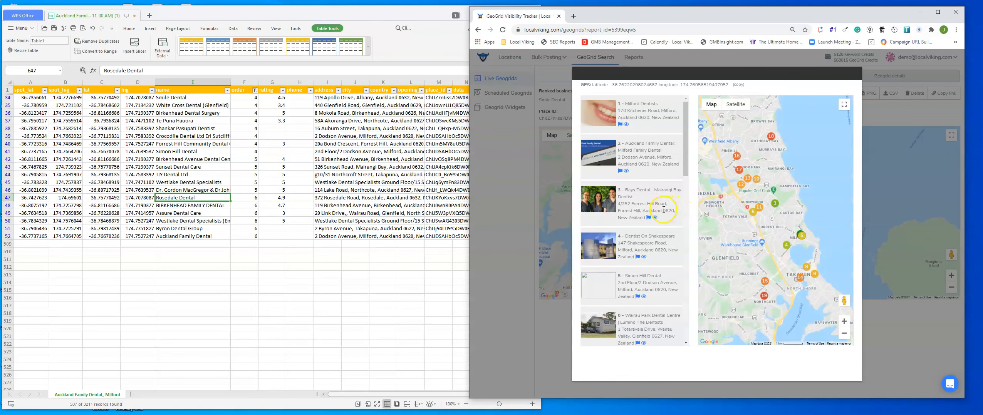
pyautogui.scroll(-3)
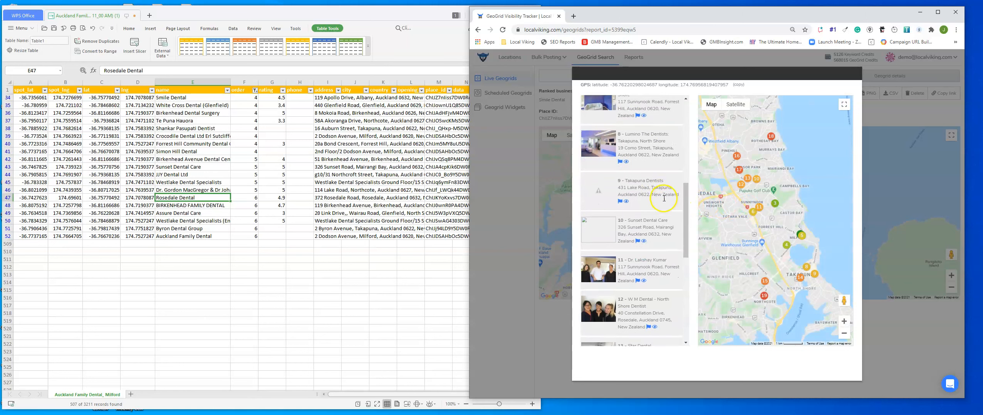
pyautogui.scroll(-3)
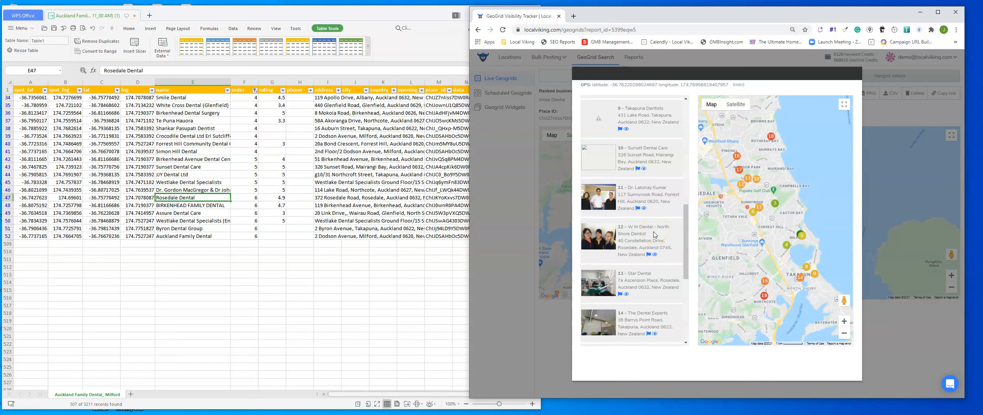
pyautogui.moveTo(823, 102)
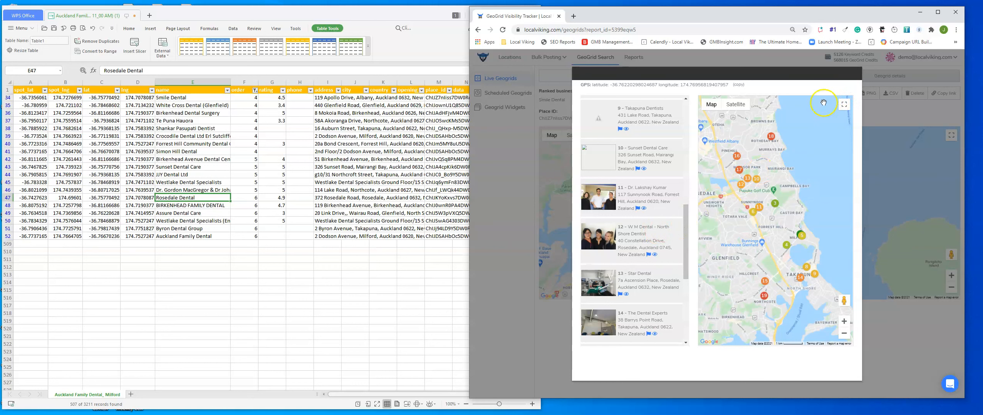
pyautogui.scroll(3)
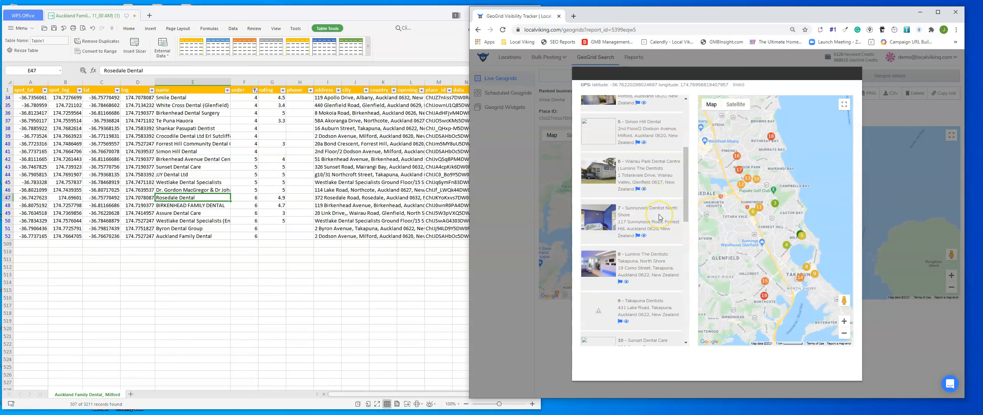
pyautogui.scroll(3)
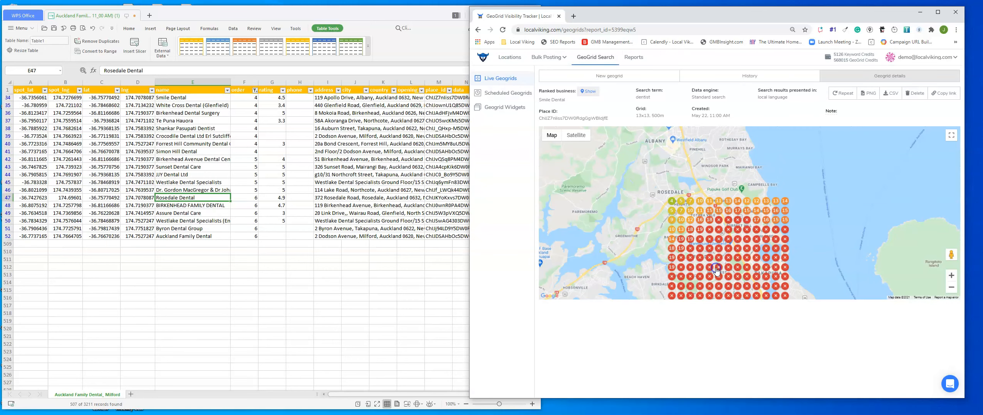
# Compare ranked practices at two more red grid points.
pyautogui.click(716, 272)
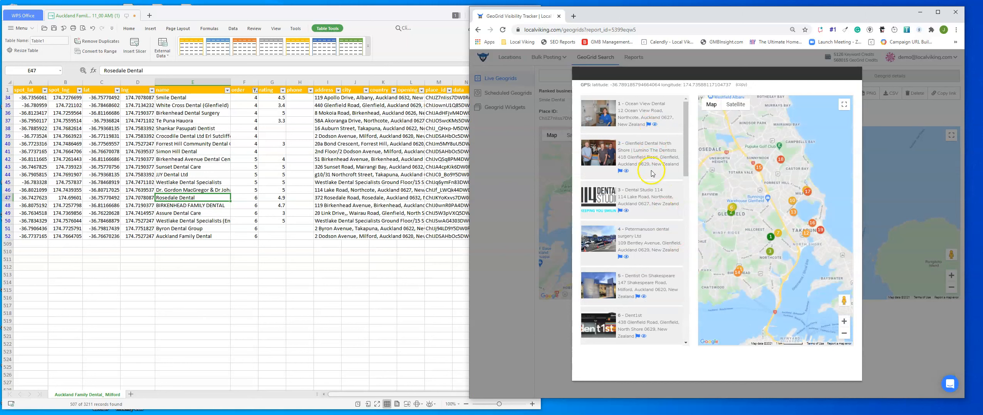
pyautogui.scroll(-3)
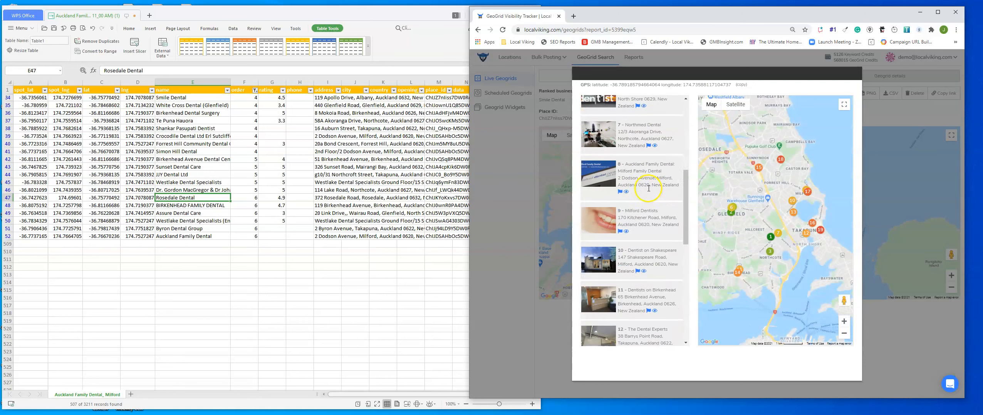
pyautogui.scroll(-3)
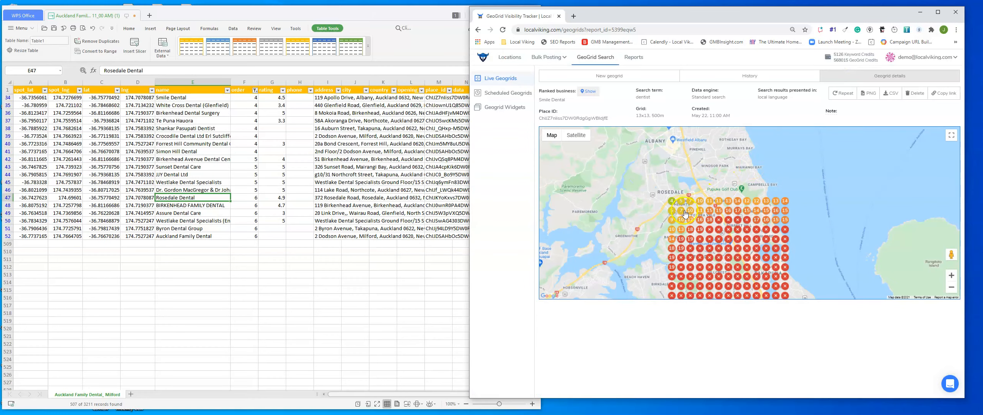
pyautogui.click(683, 214)
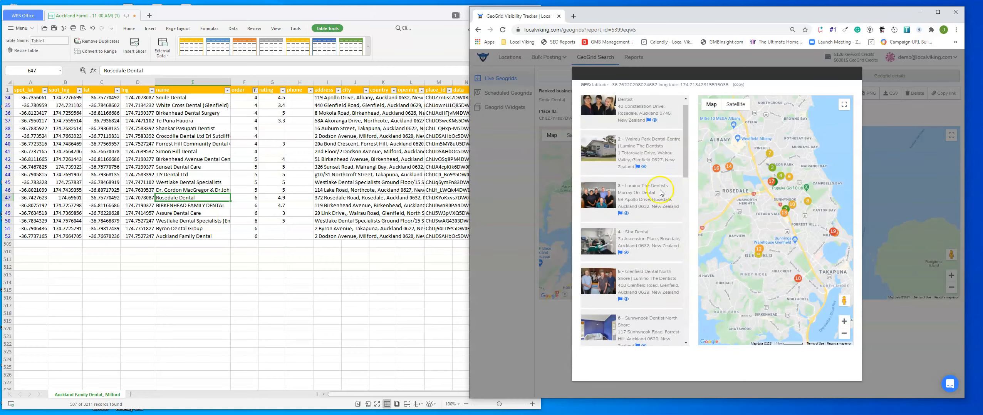
pyautogui.scroll(-3)
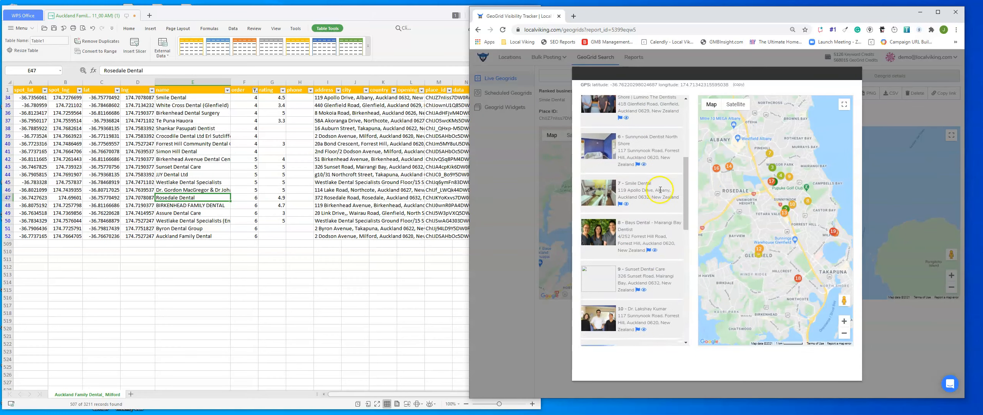
pyautogui.scroll(-3)
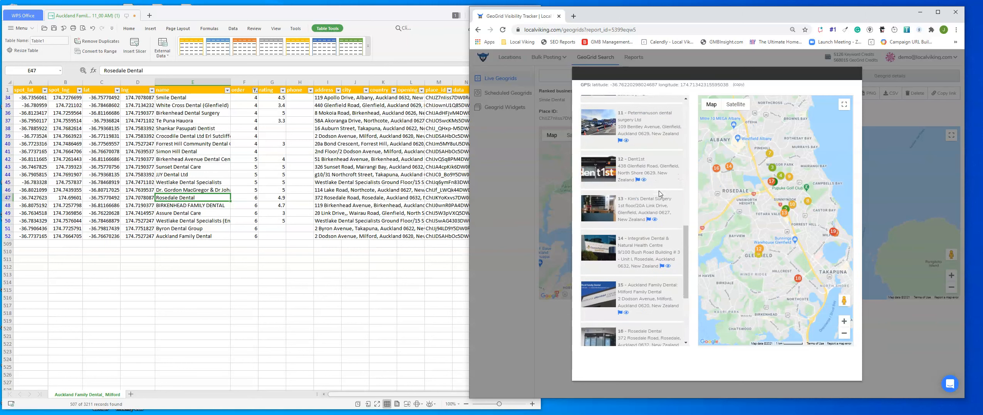
pyautogui.scroll(-3)
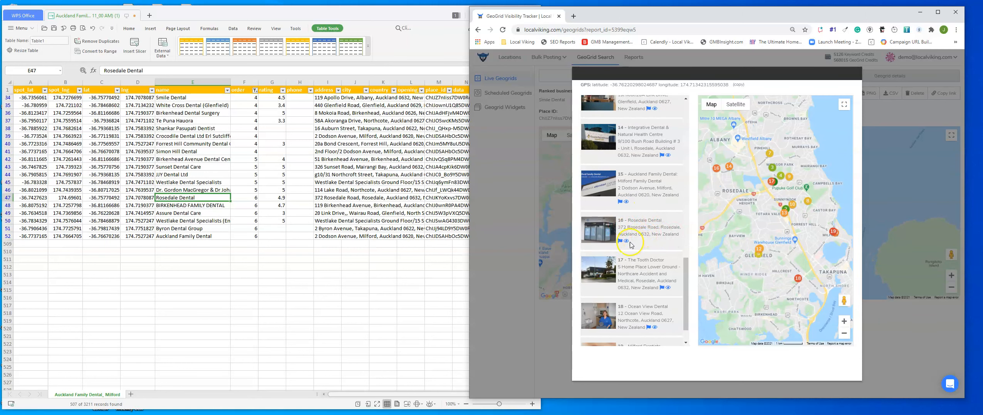
# Load Rosedale Dental's own geogrid scan results.
pyautogui.click(631, 244)
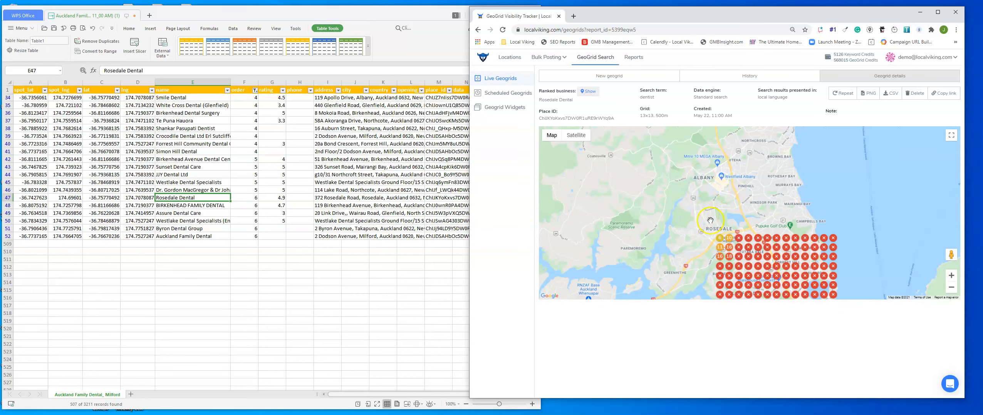
pyautogui.moveTo(699, 212)
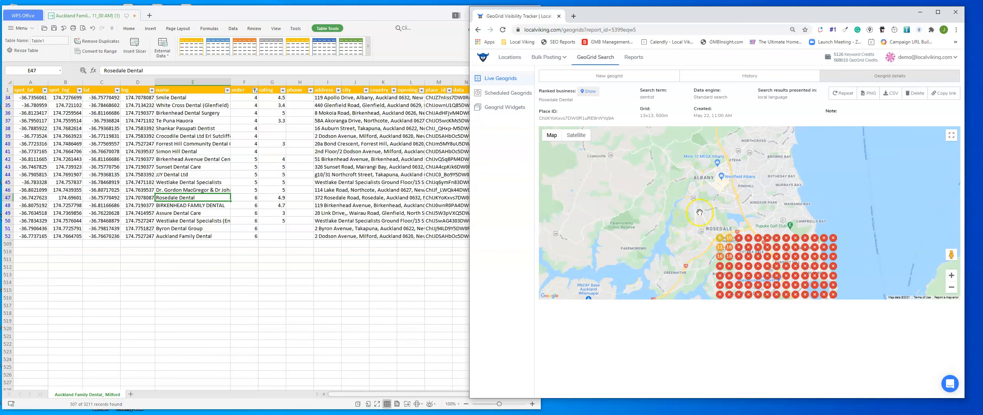
pyautogui.moveTo(695, 212)
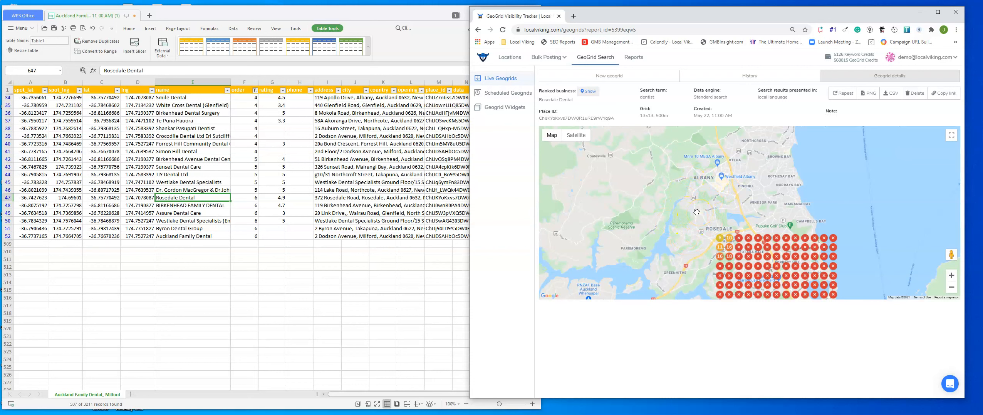
pyautogui.moveTo(720, 195)
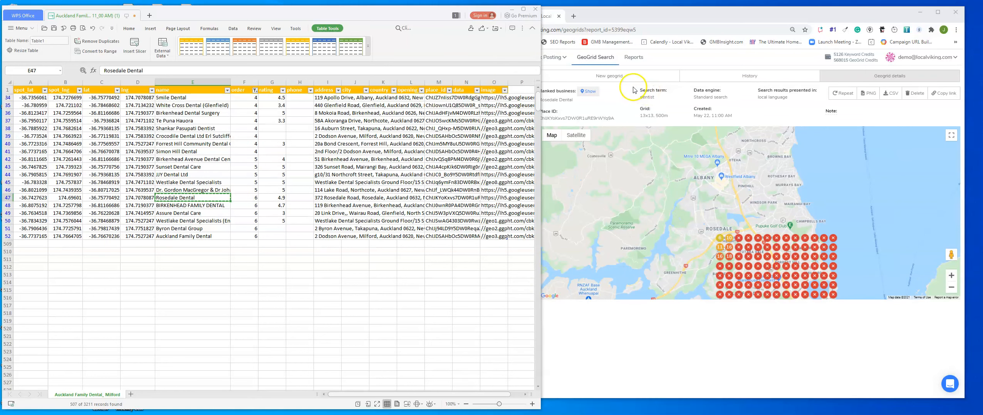
# Start a new geogrid scan for Rosedale Dental spaced in miles, then view scan history.
pyautogui.click(607, 76)
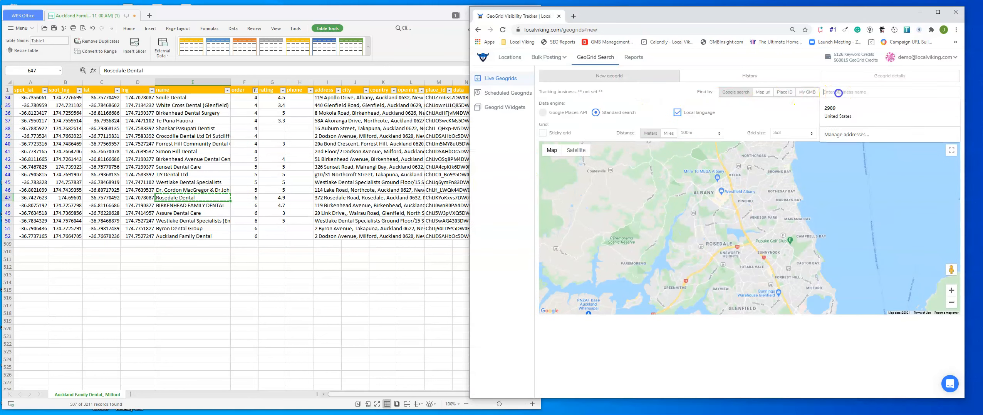
pyautogui.write('Rosedale Dental Rosedale Road, Rosedale, Auckland, New Zeala')
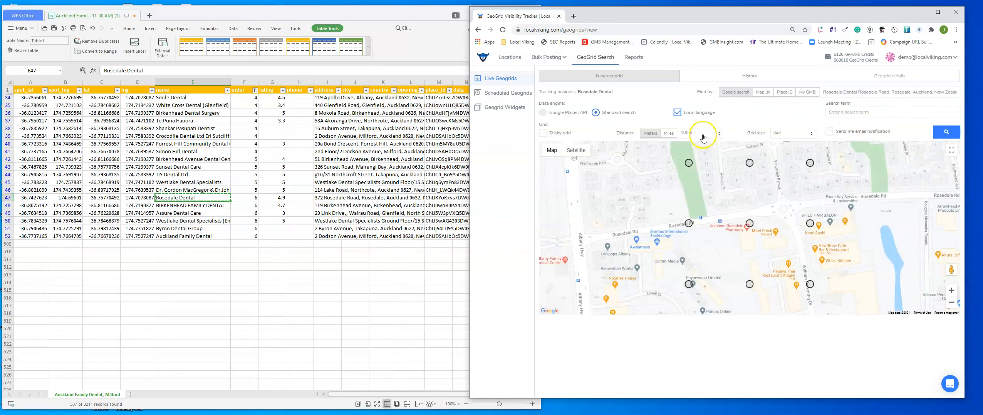
pyautogui.click(700, 132)
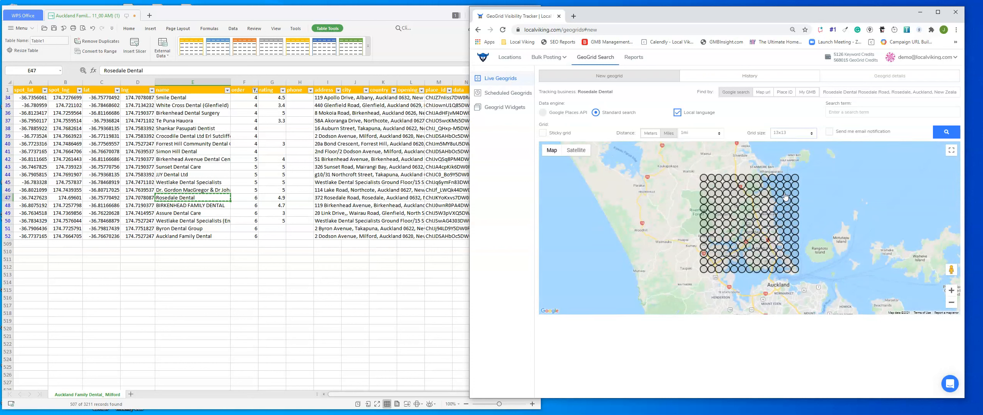
pyautogui.click(750, 75)
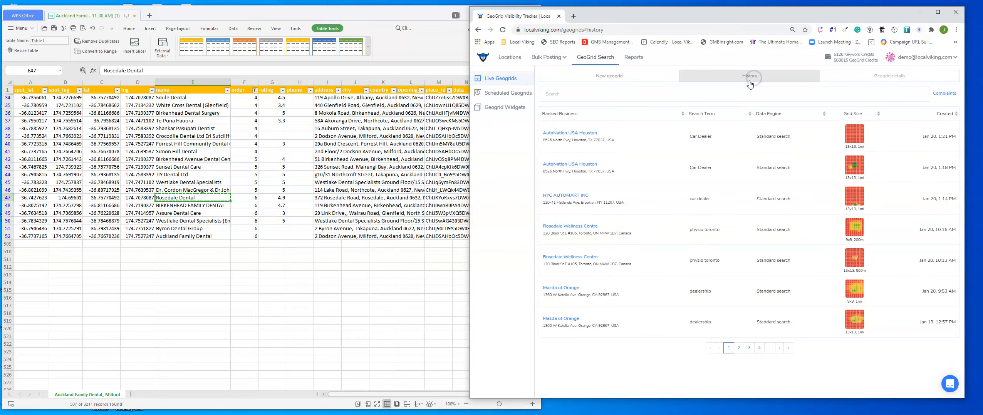
pyautogui.moveTo(739, 98)
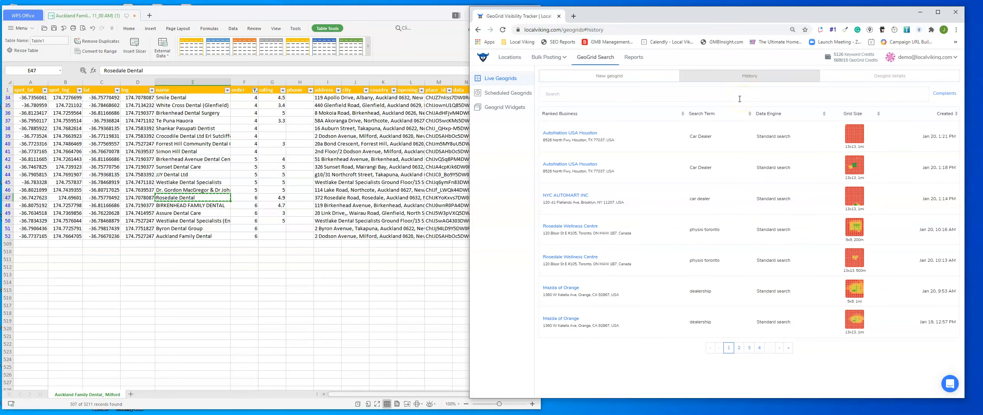